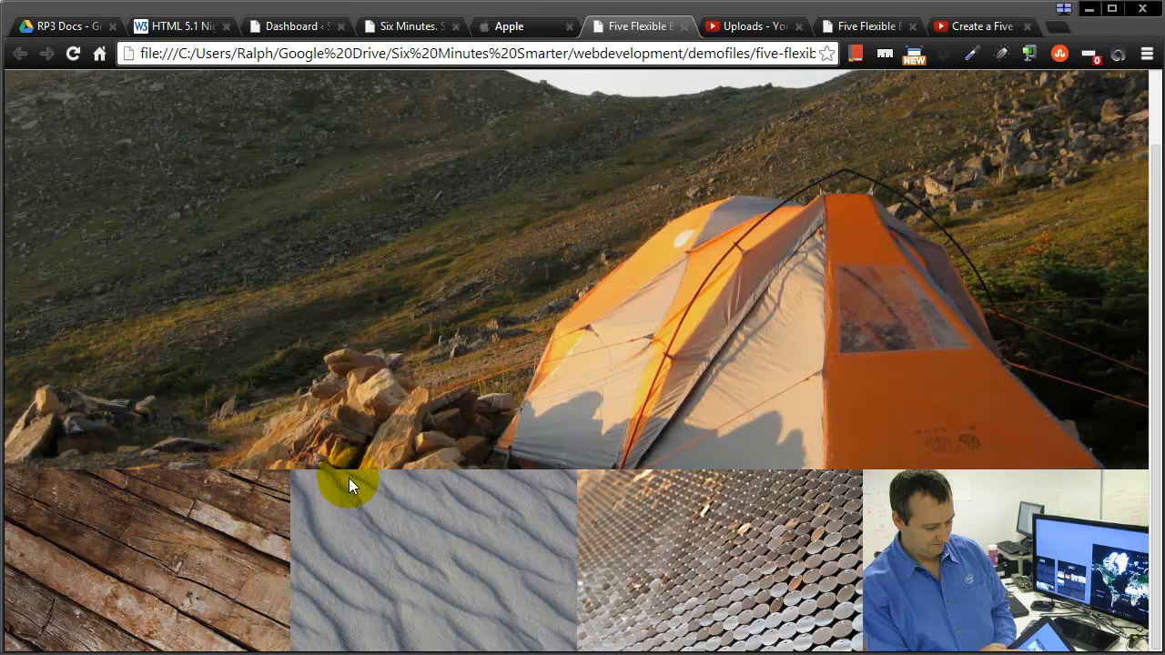
{"action": "mouse_move", "coordinate": [929, 546]}
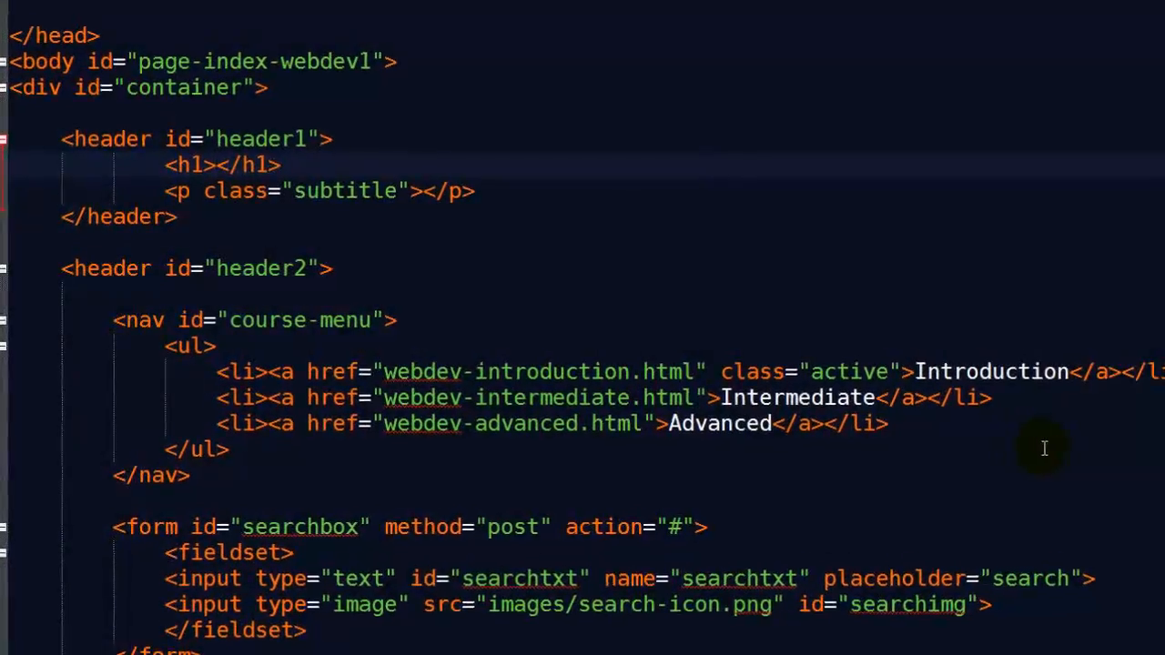
- Switch to the Apple homepage tab to compare its row of four bordered promo boxes
{"action": "type", "text": "Web Development"}
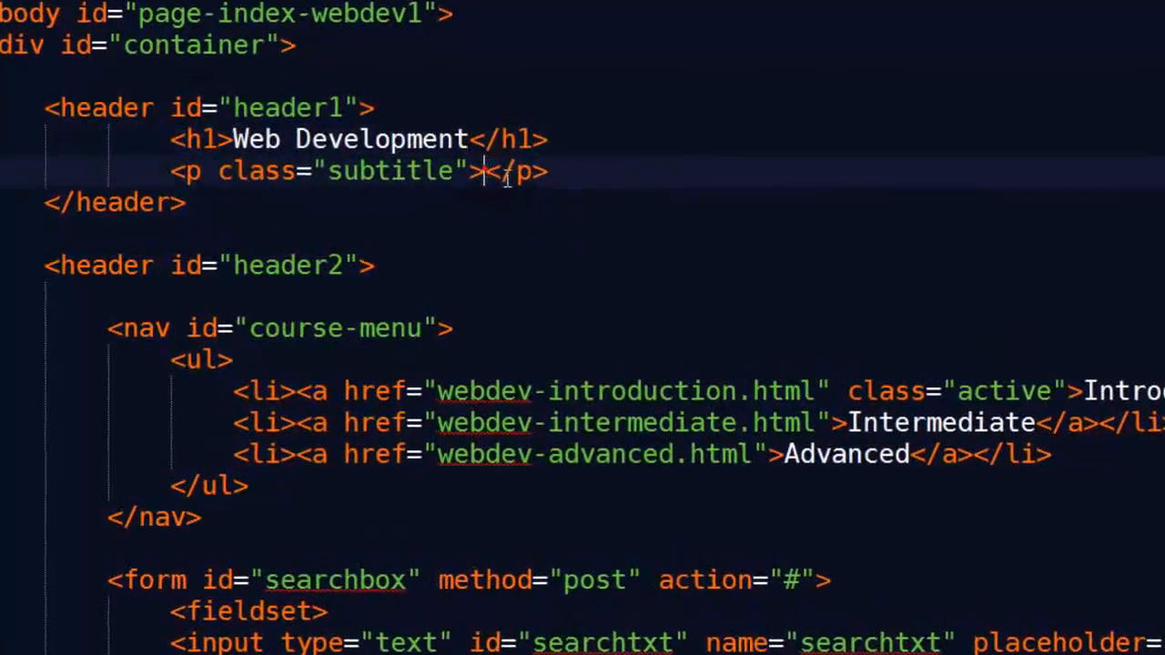
{"action": "type", "text": "Six Minutes. Smart"}
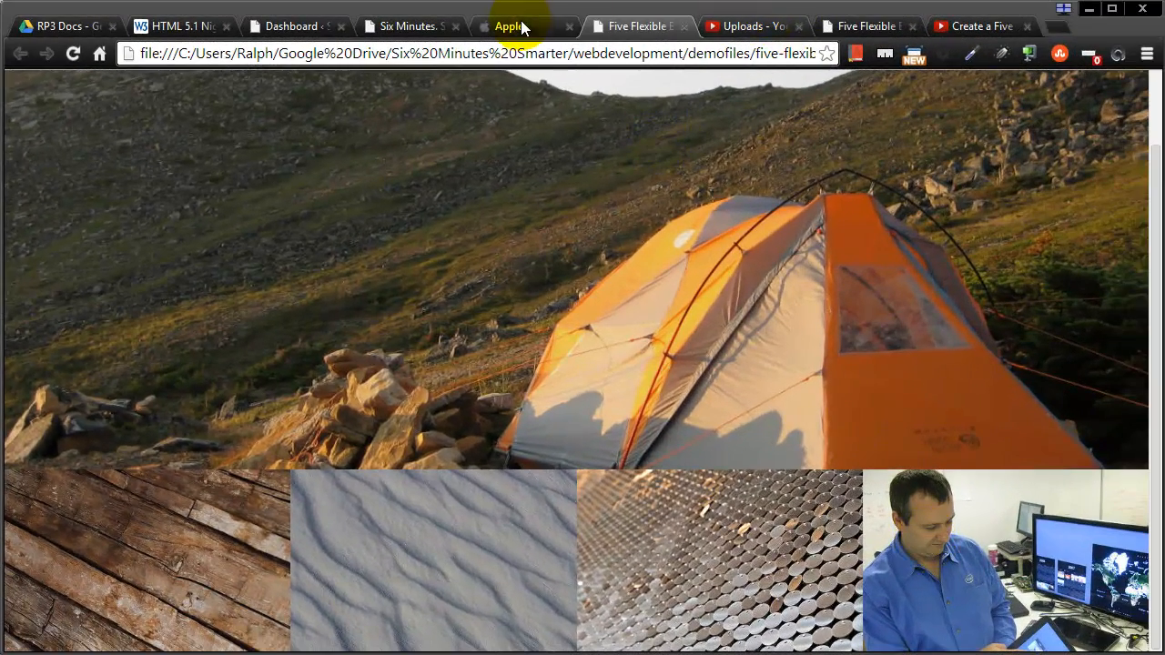
{"action": "left_click", "coordinate": [509, 25]}
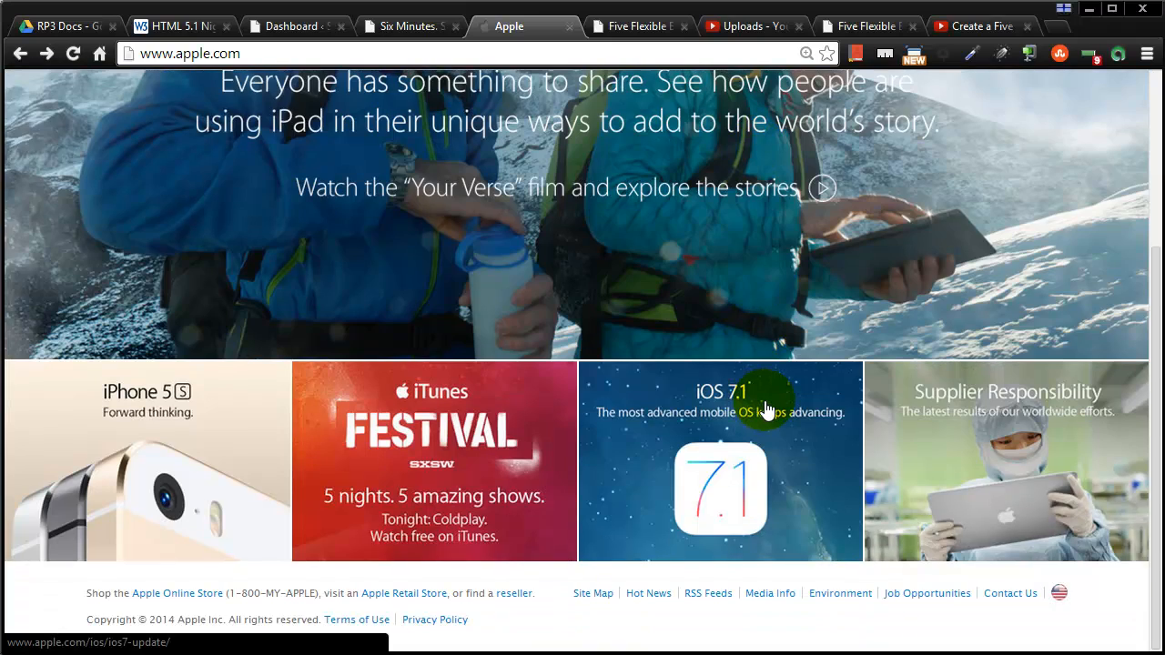
{"action": "mouse_move", "coordinate": [234, 371]}
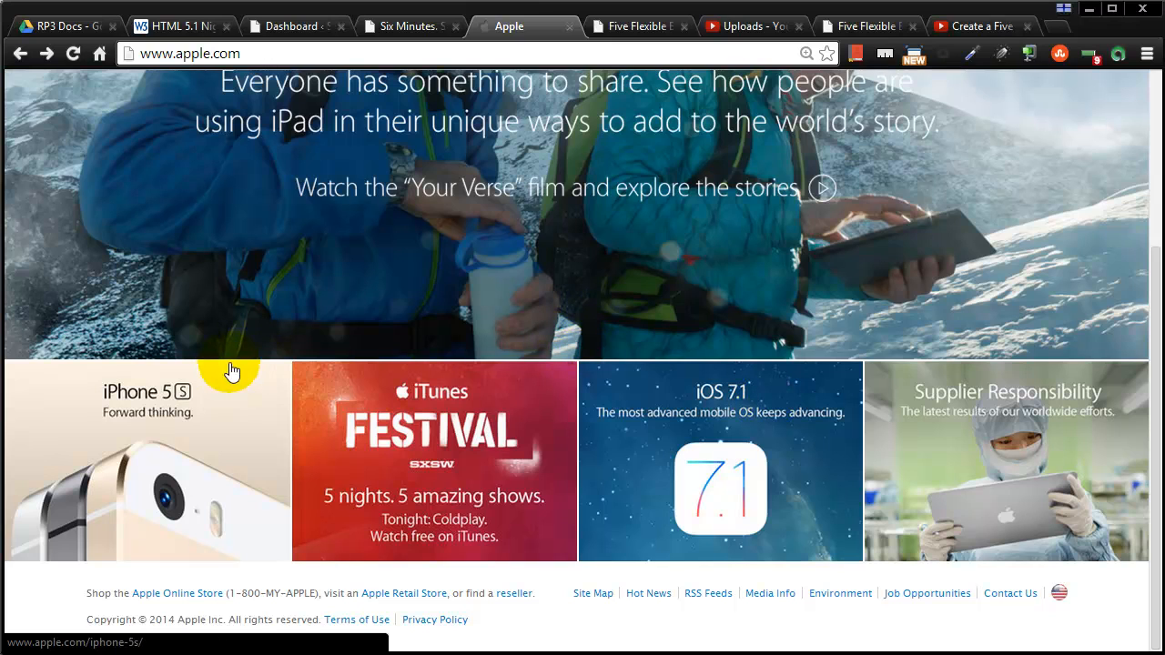
{"action": "mouse_move", "coordinate": [892, 373]}
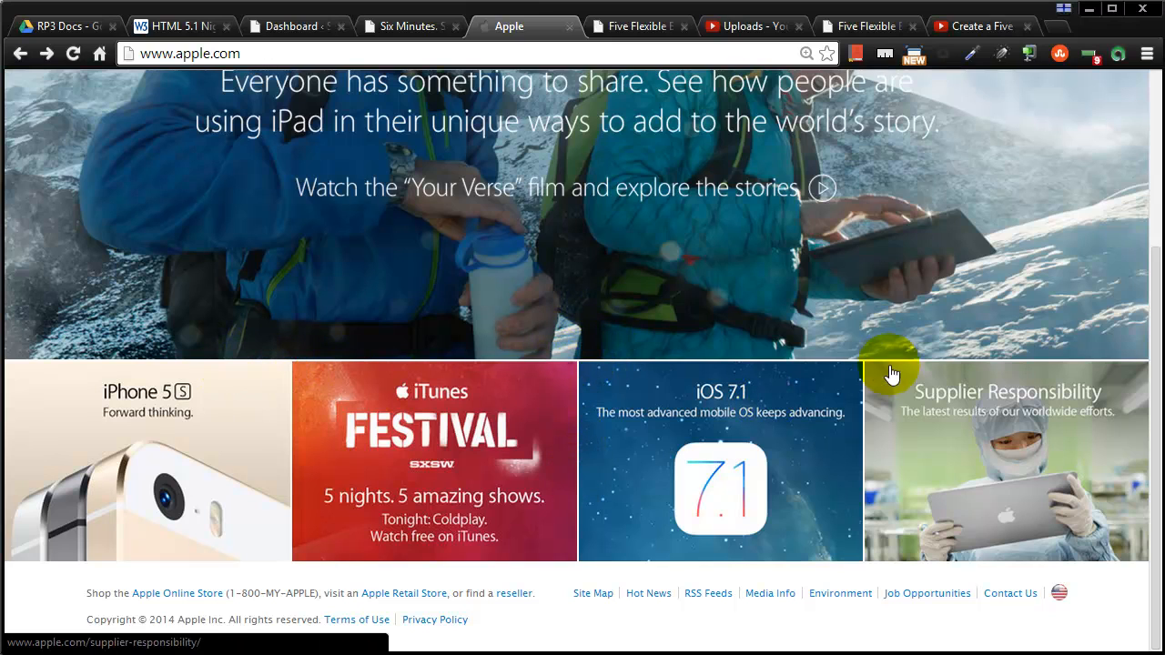
{"action": "mouse_move", "coordinate": [630, 389]}
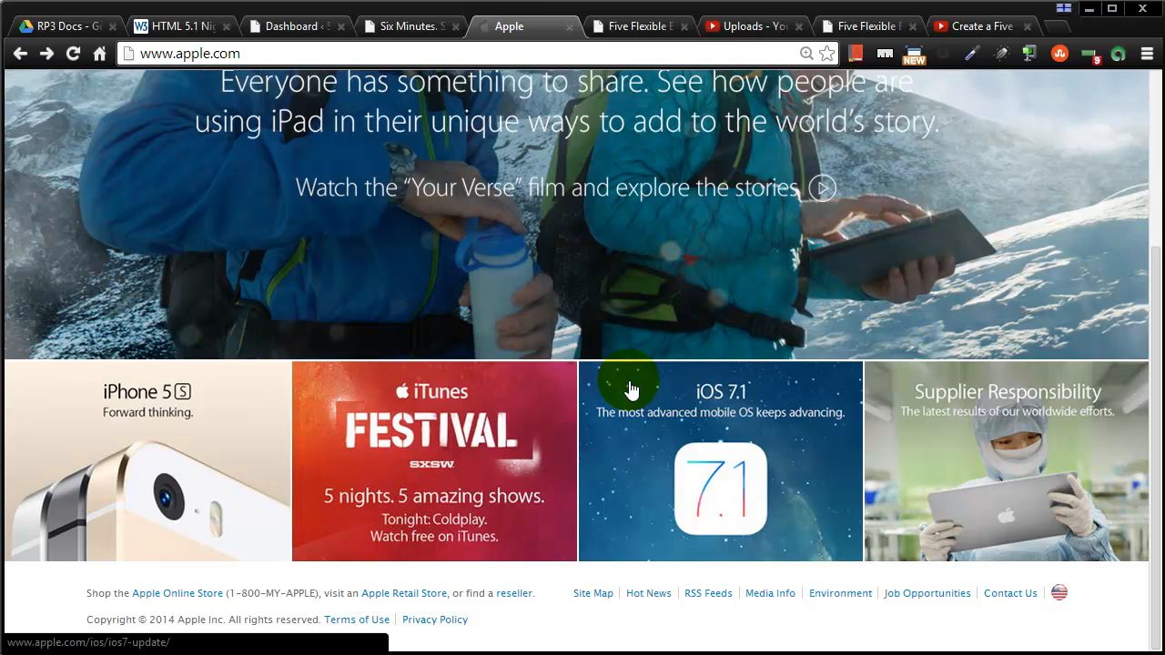
{"action": "mouse_move", "coordinate": [745, 25]}
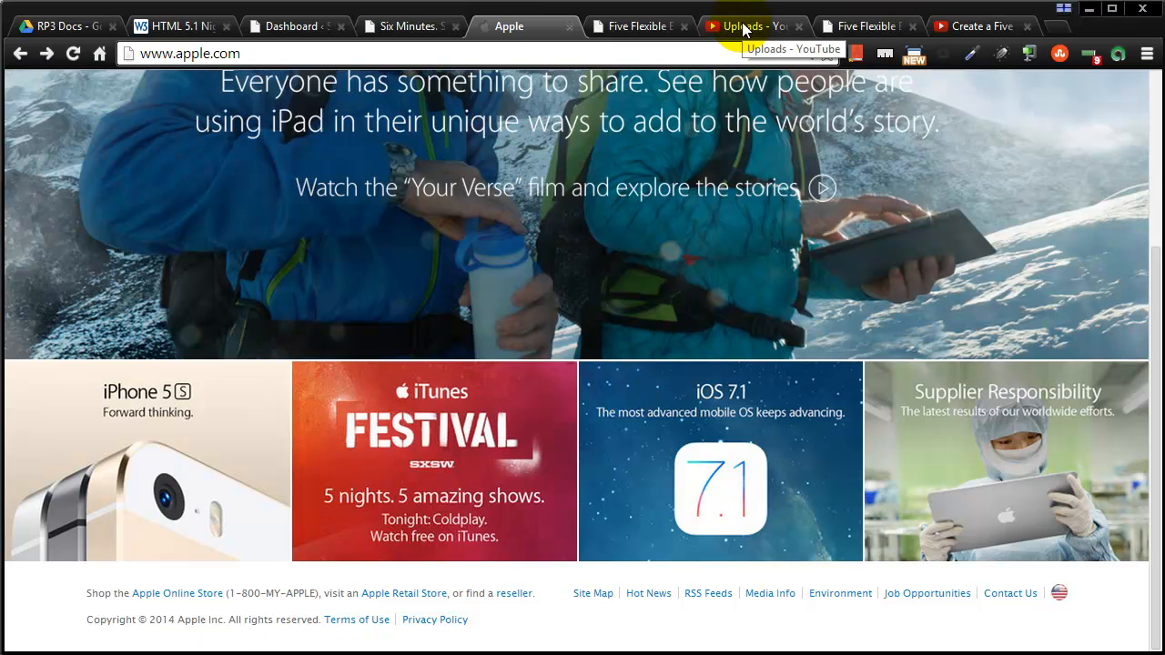
- Return to the Five Flexible Boxes demo tab showing the tent photo over four boxes
{"action": "left_click", "coordinate": [637, 25]}
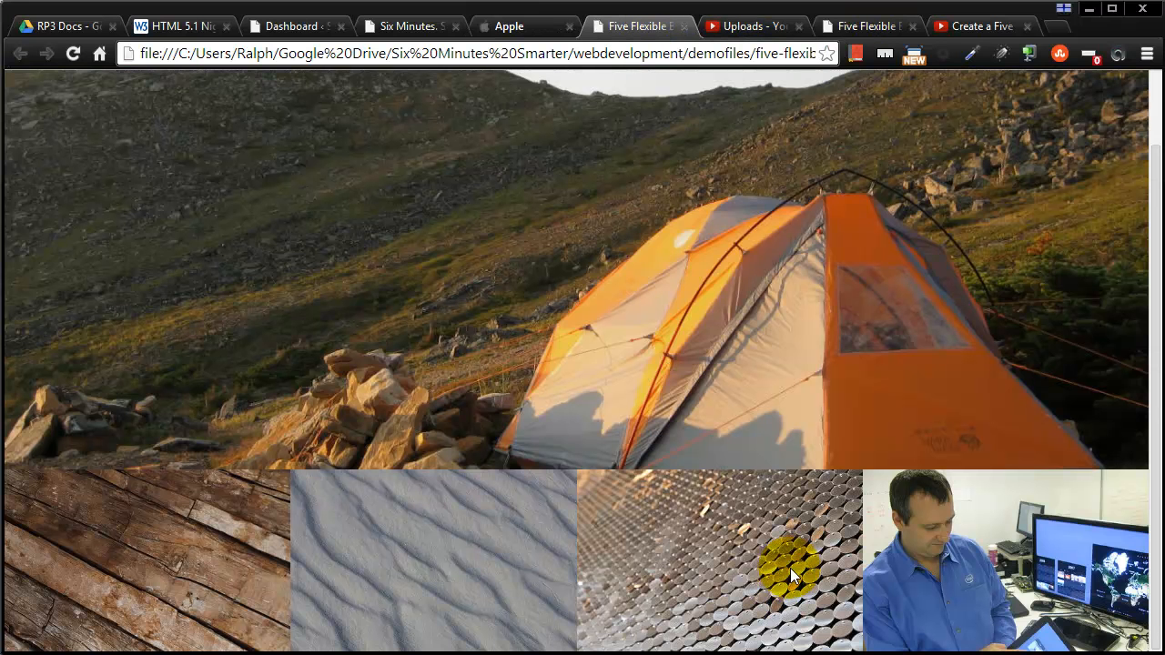
{"action": "mouse_move", "coordinate": [792, 571]}
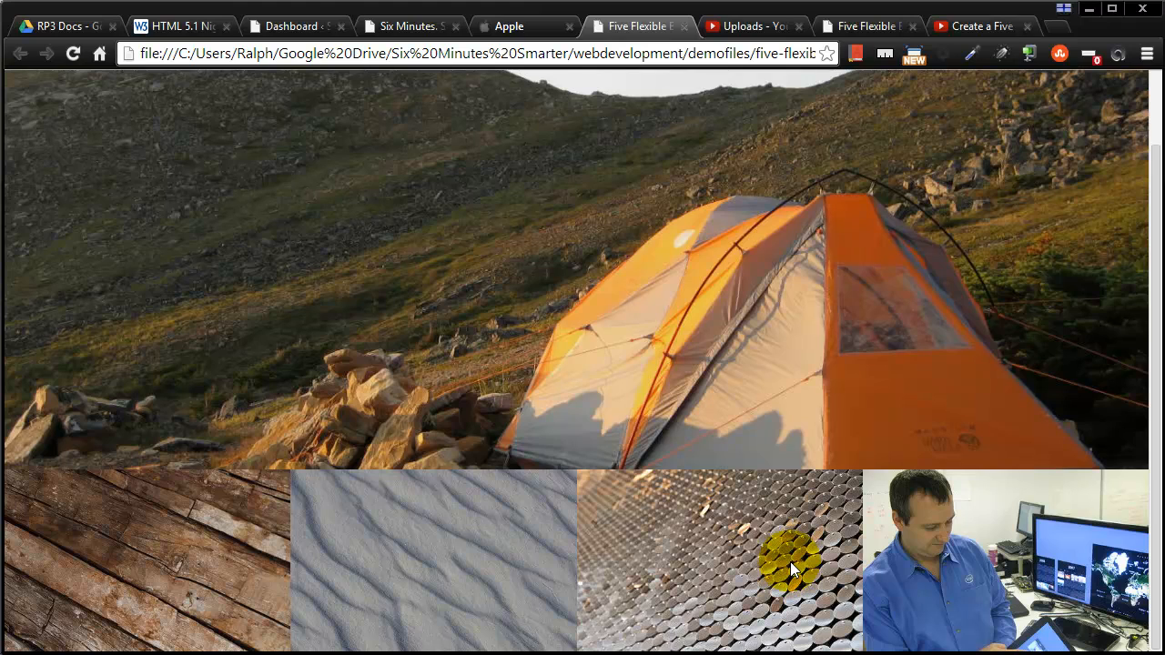
{"action": "mouse_move", "coordinate": [768, 542]}
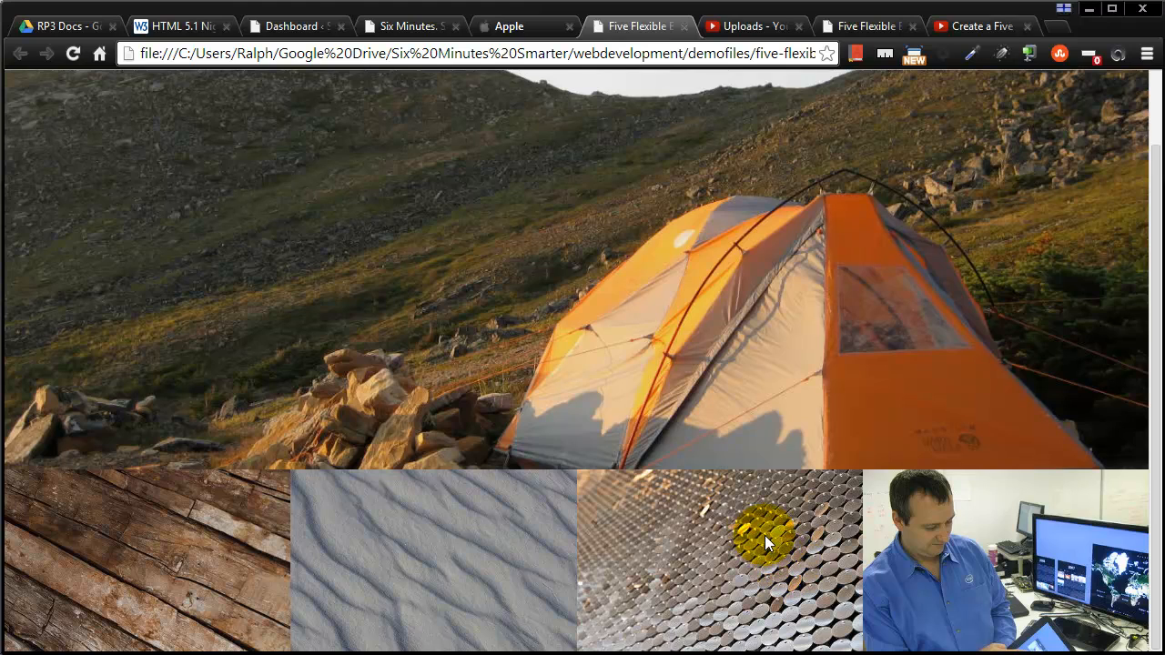
{"action": "mouse_move", "coordinate": [328, 514]}
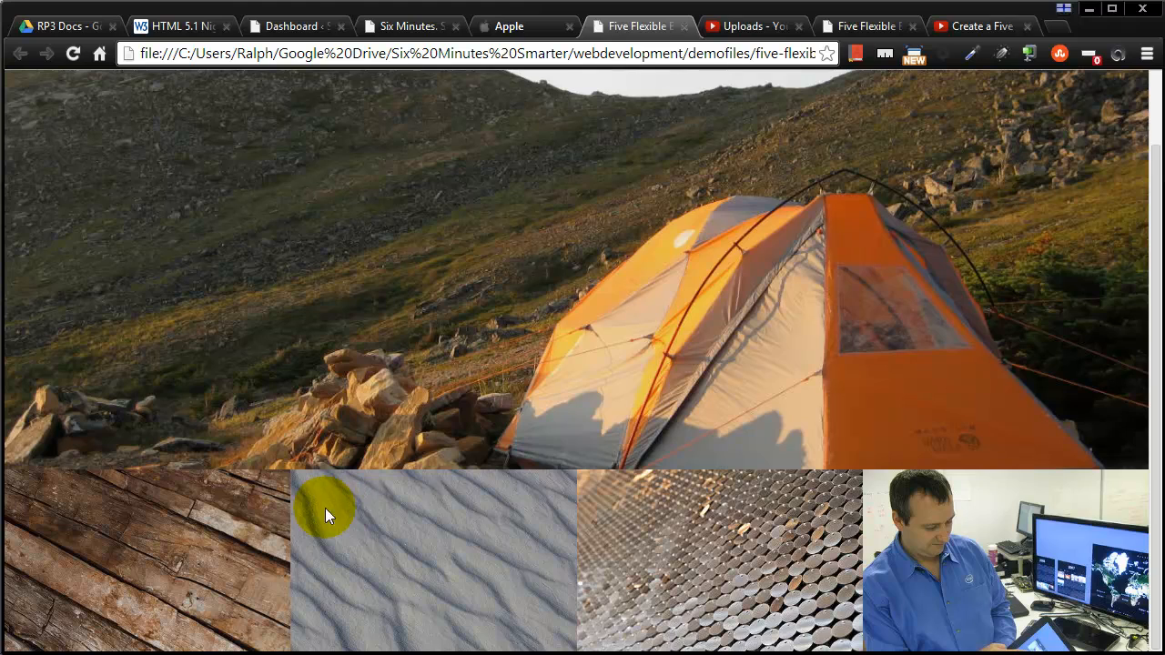
{"action": "mouse_move", "coordinate": [291, 542]}
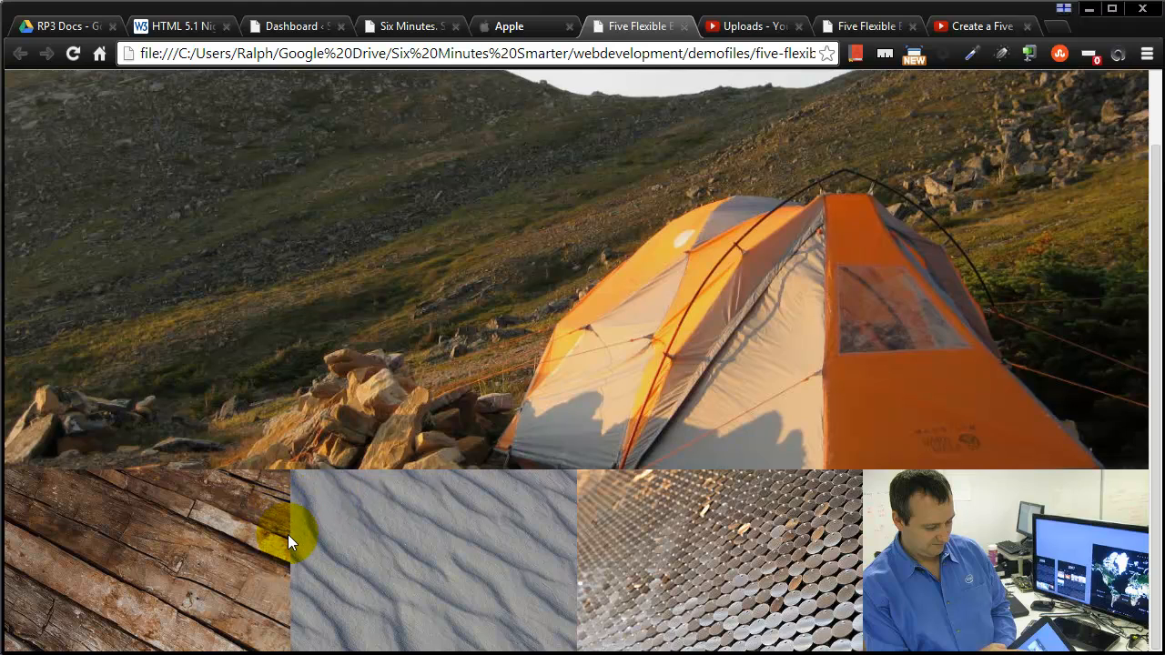
{"action": "mouse_move", "coordinate": [331, 531]}
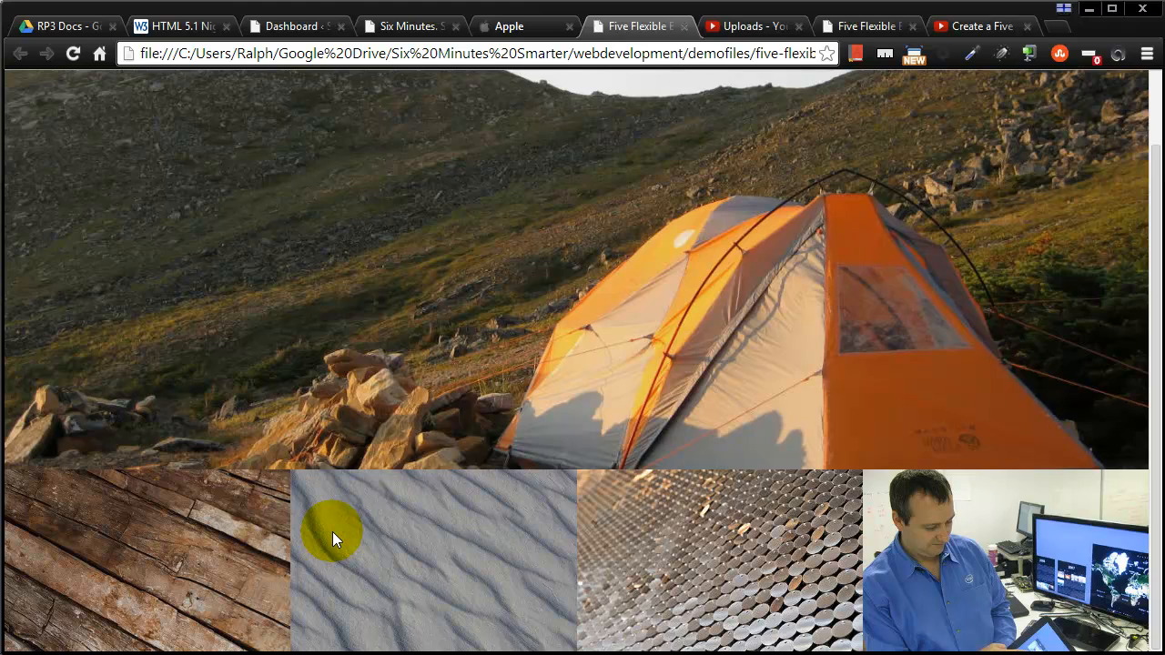
{"action": "mouse_move", "coordinate": [287, 528]}
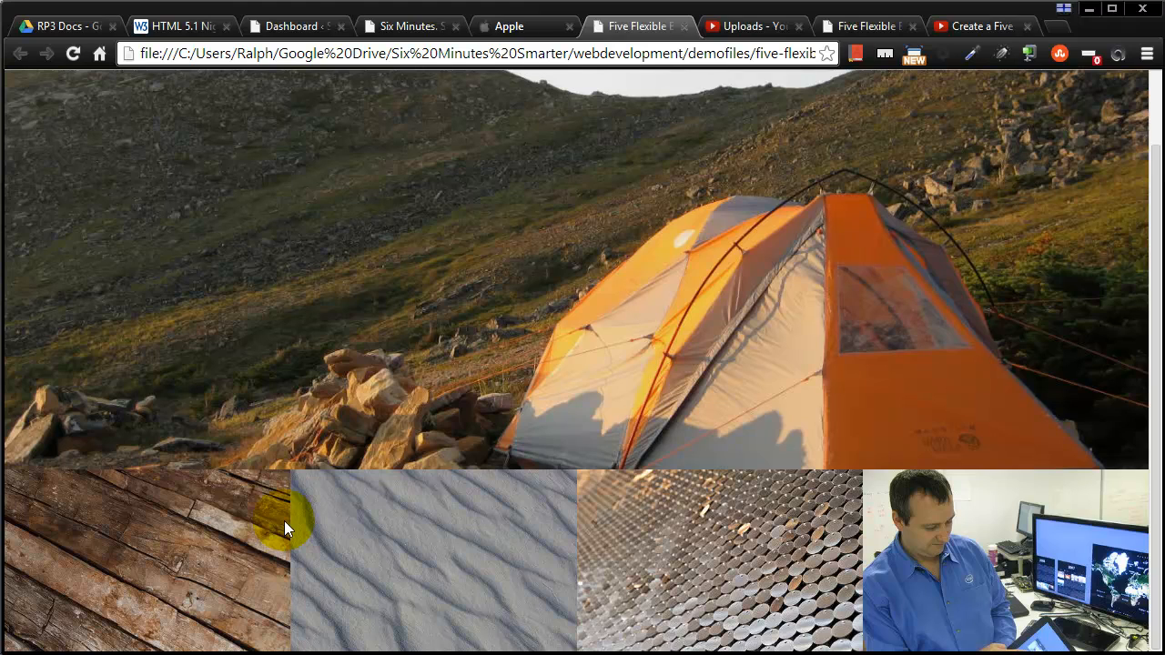
{"action": "mouse_move", "coordinate": [847, 578]}
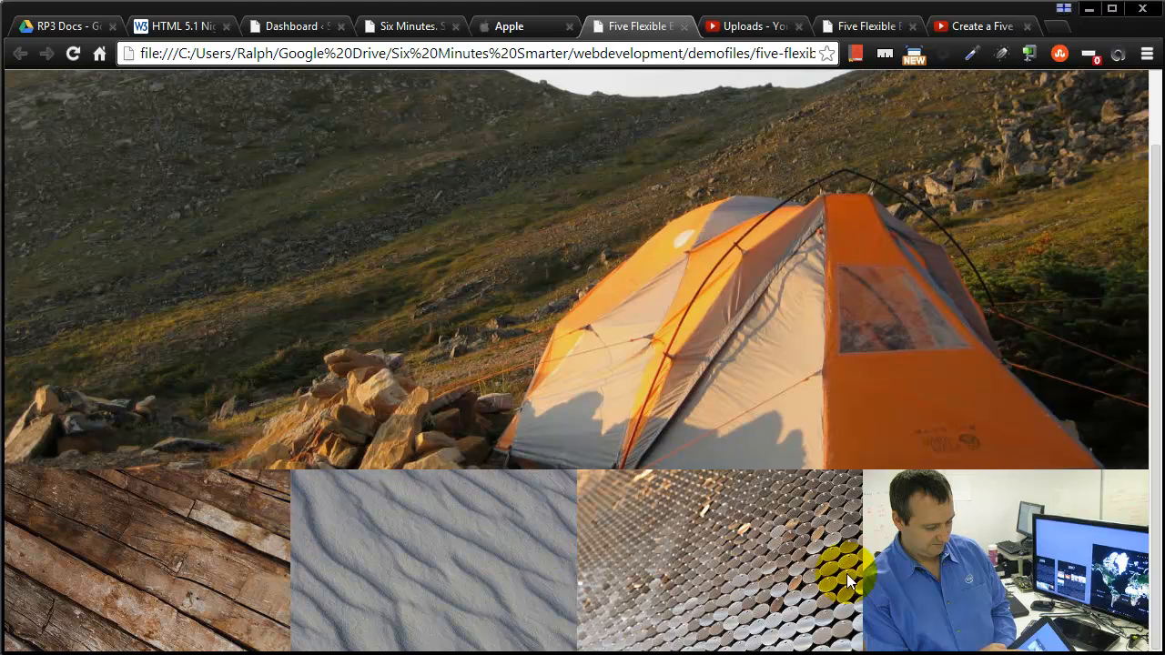
{"action": "mouse_move", "coordinate": [1118, 466]}
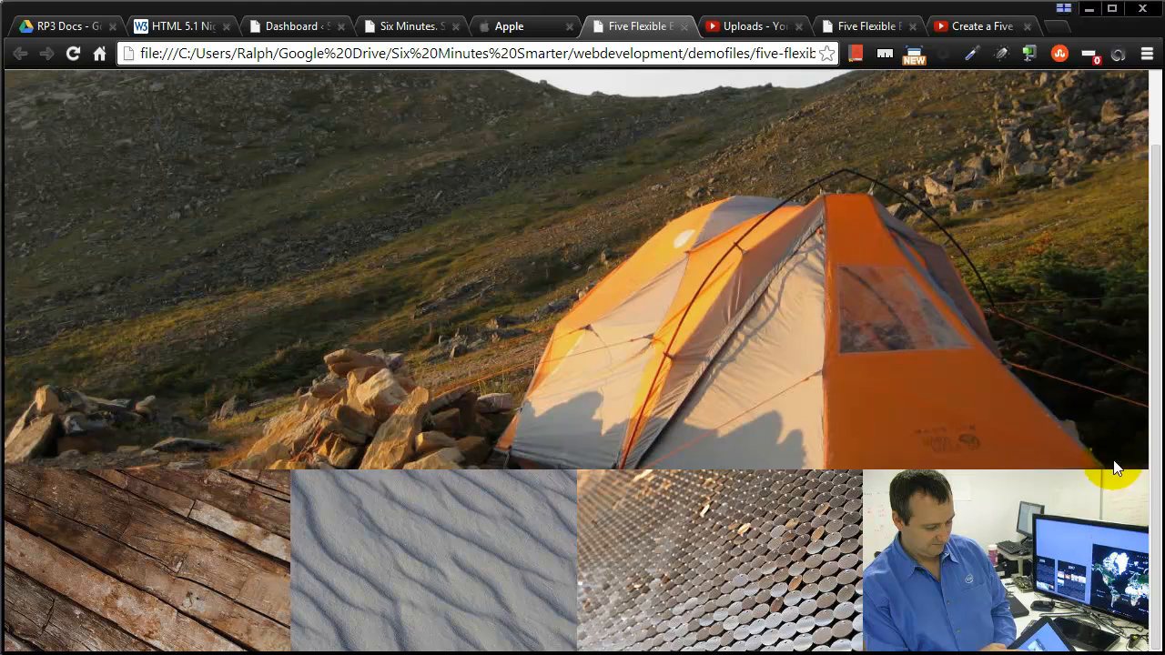
{"action": "mouse_move", "coordinate": [229, 561]}
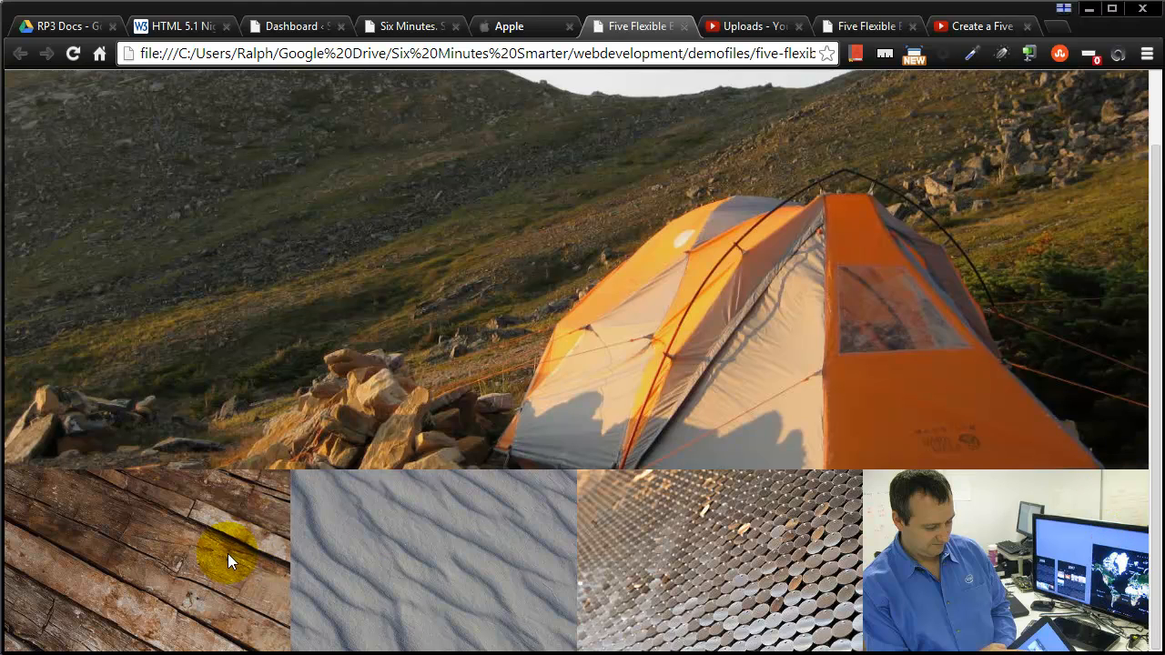
{"action": "mouse_move", "coordinate": [701, 573]}
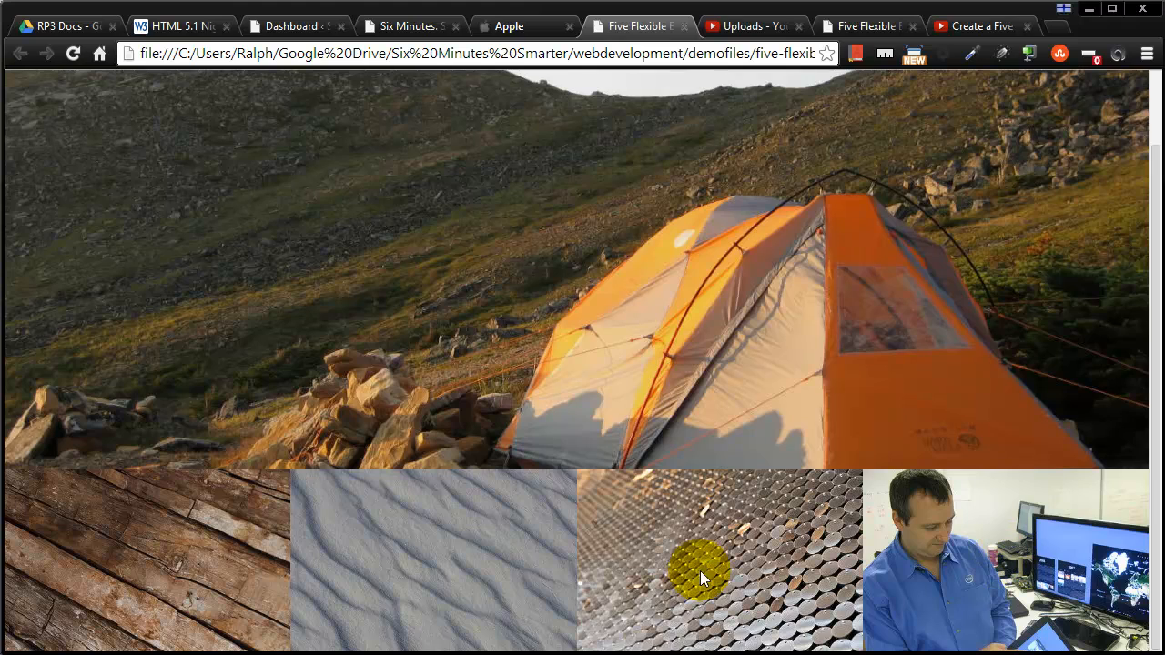
{"action": "mouse_move", "coordinate": [235, 579]}
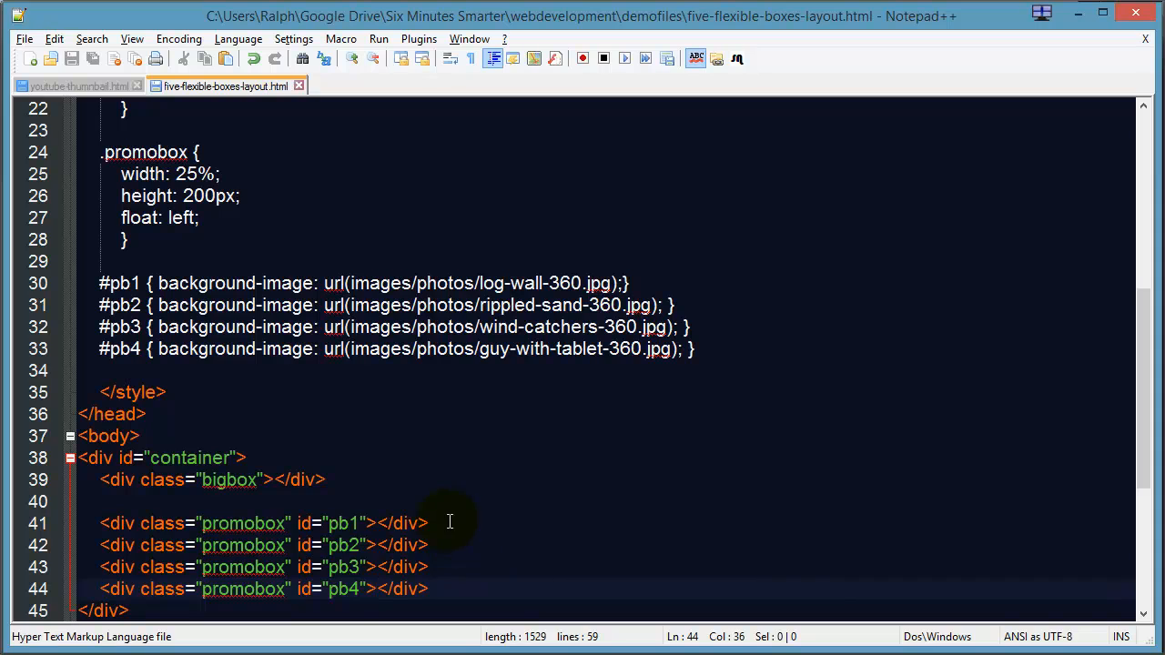
- Nest an empty <div></div> inside each promobox div pb1 through pb4
{"action": "scroll", "scroll_direction": "down", "scroll_amount": 3}
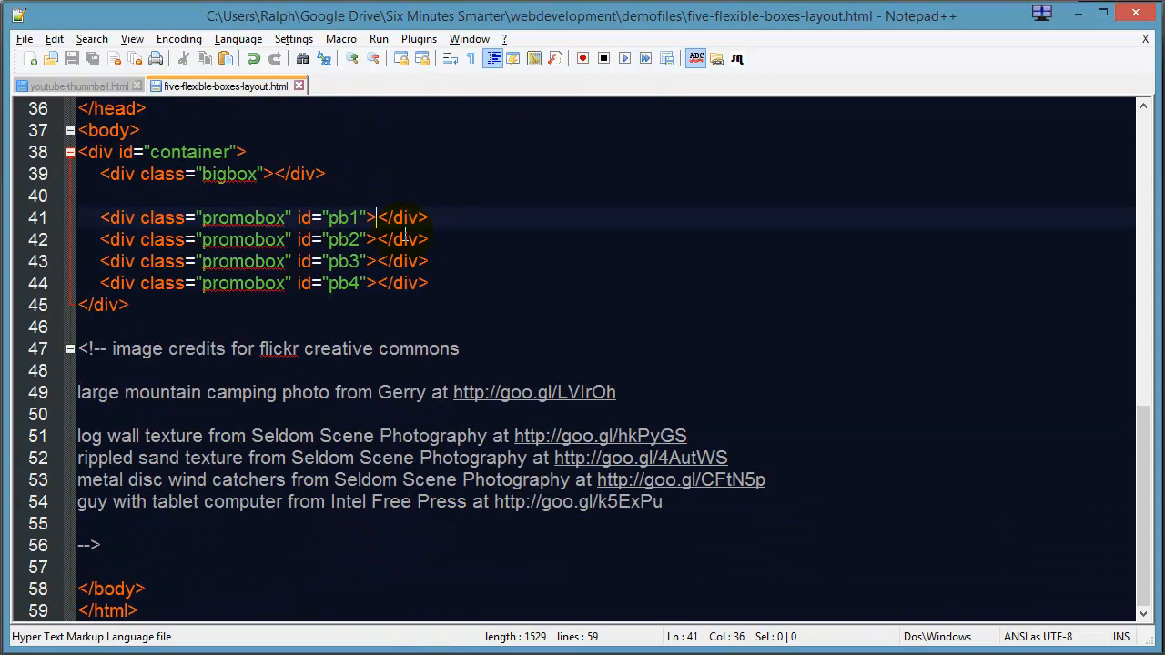
{"action": "type", "text": "<div><<"}
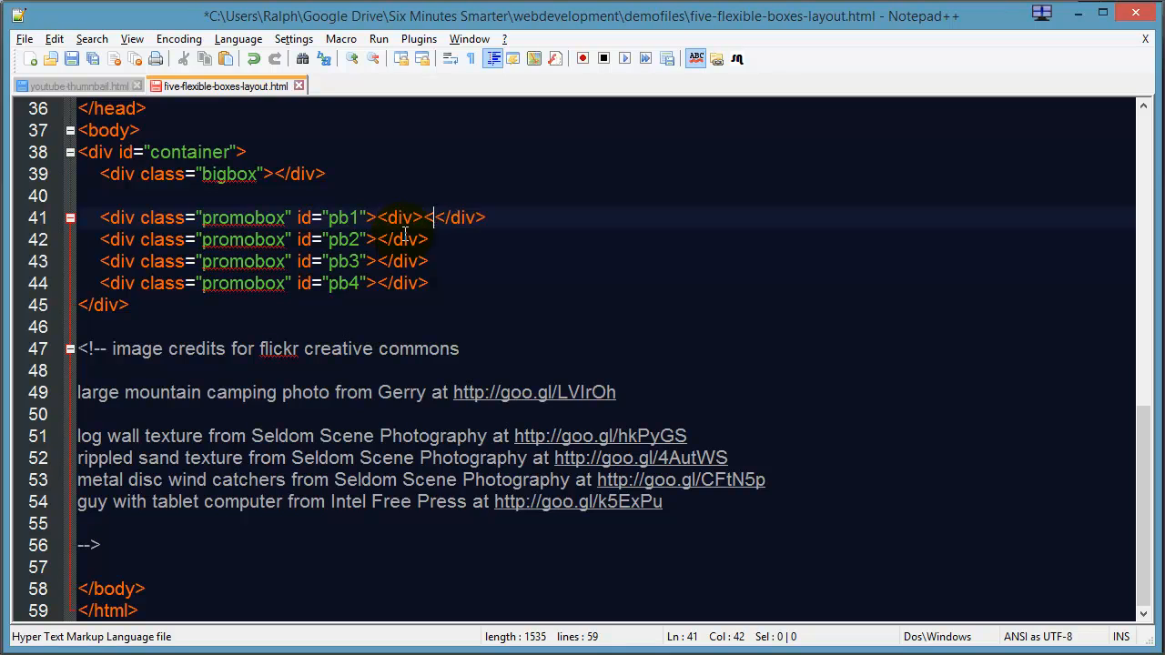
{"action": "type", "text": "/div>"}
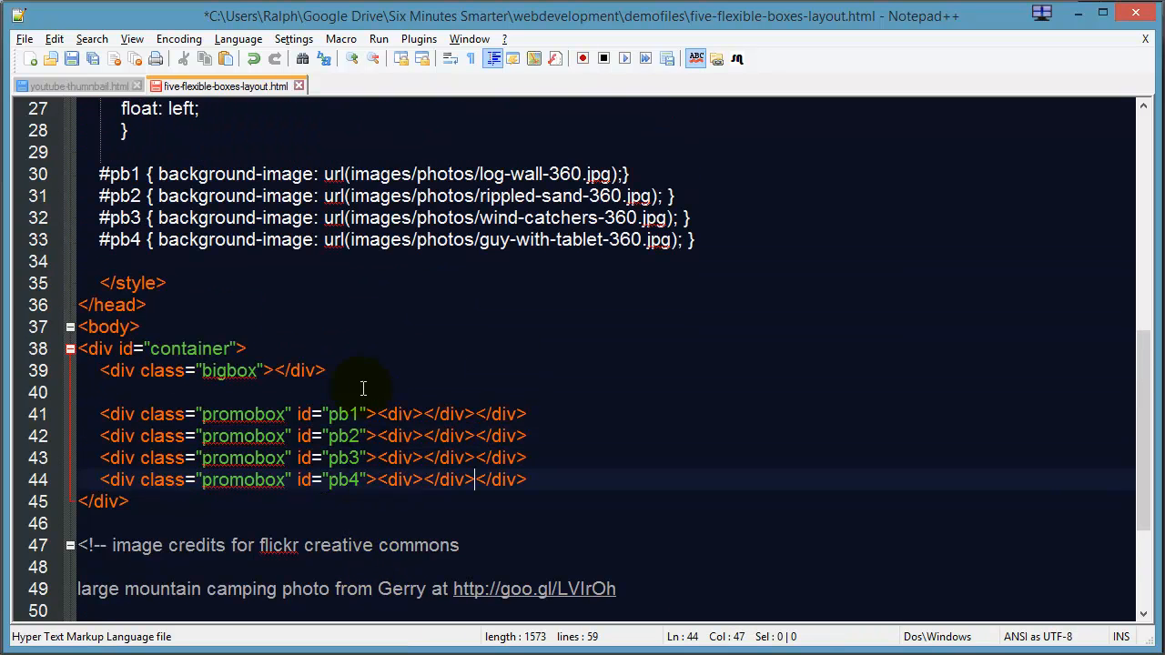
- Add a .promobox div rule setting height: 200px
{"action": "scroll", "scroll_direction": "up", "scroll_amount": 3}
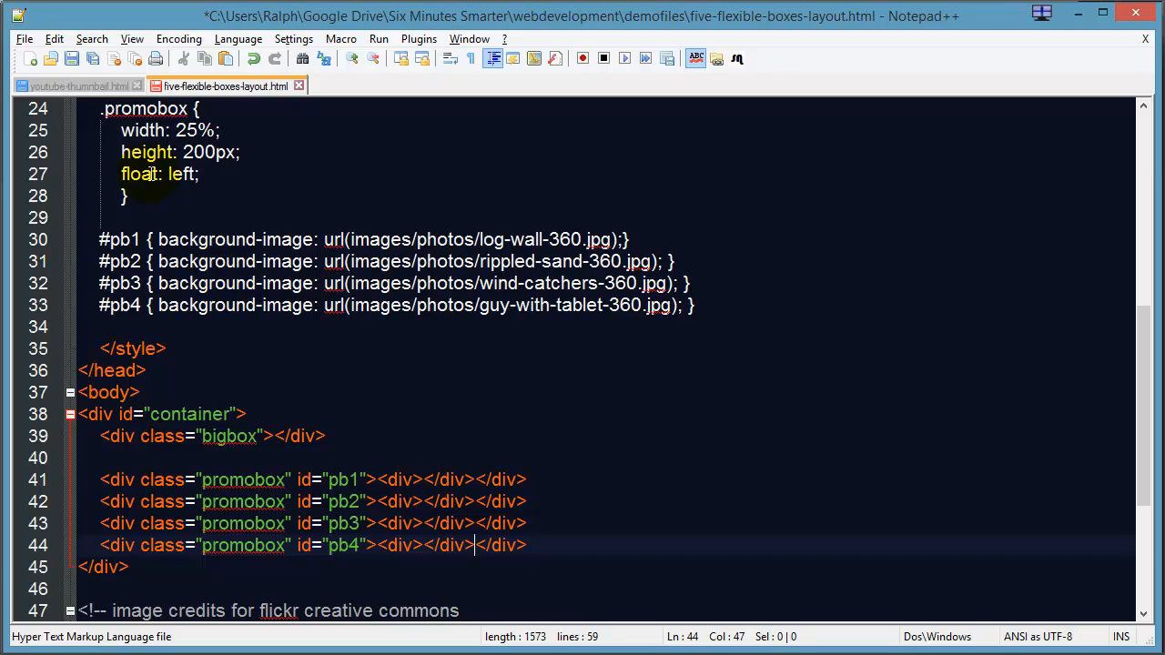
{"action": "key", "text": "Enter"}
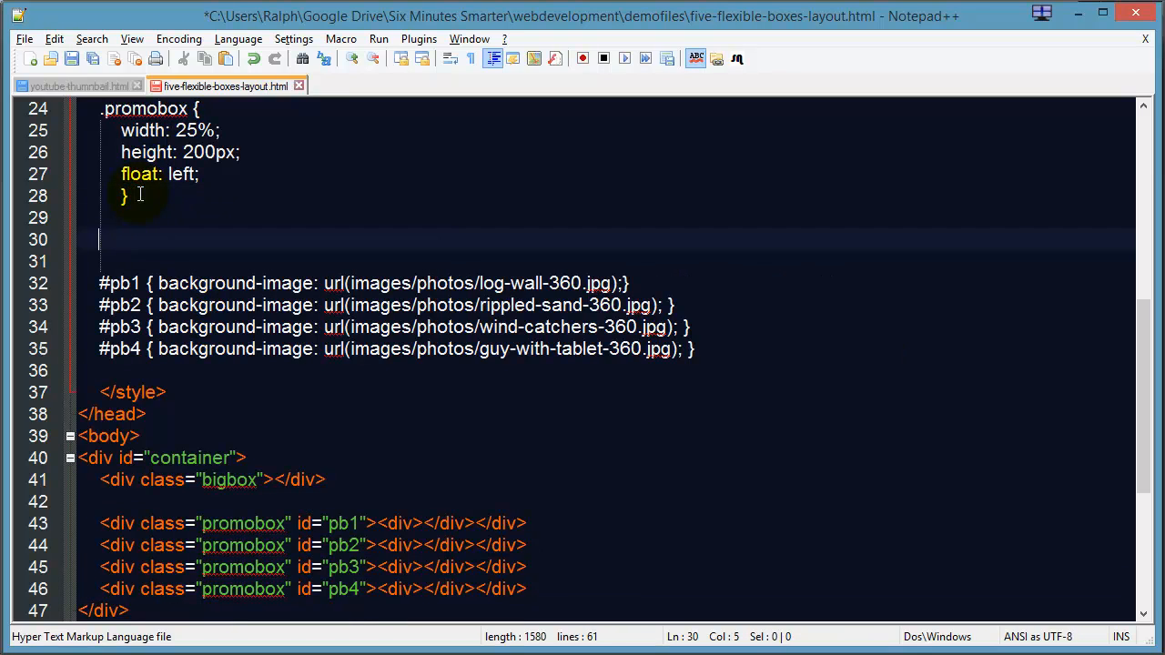
{"action": "type", "text": ".promobox div {"}
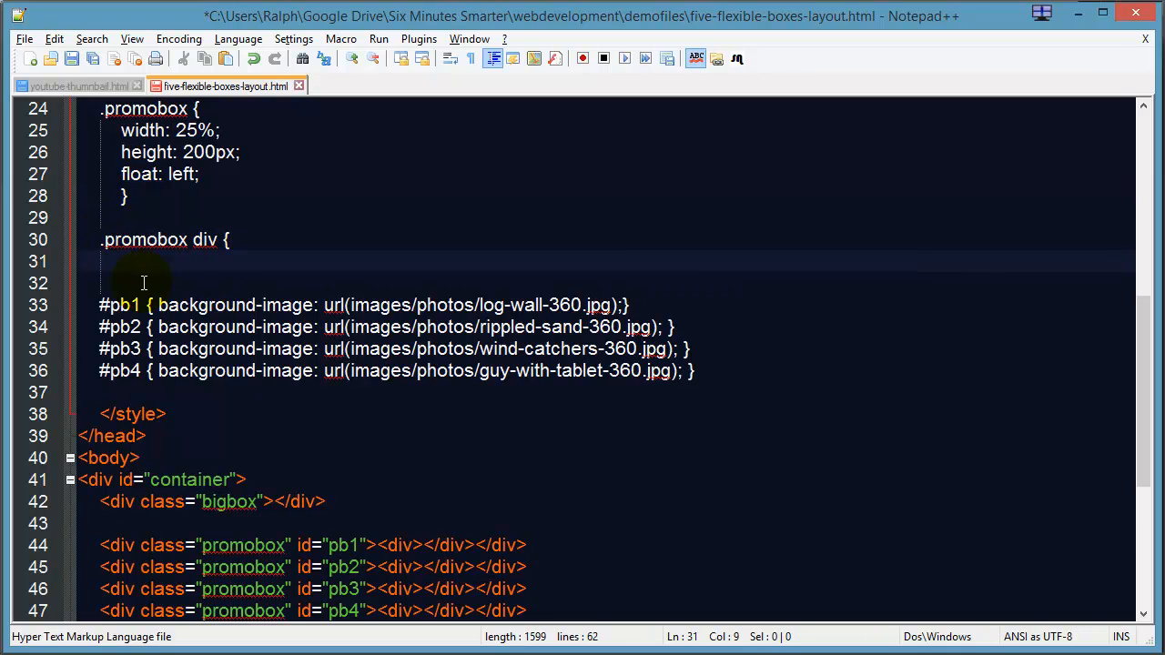
{"action": "scroll", "scroll_direction": "down", "scroll_amount": 3}
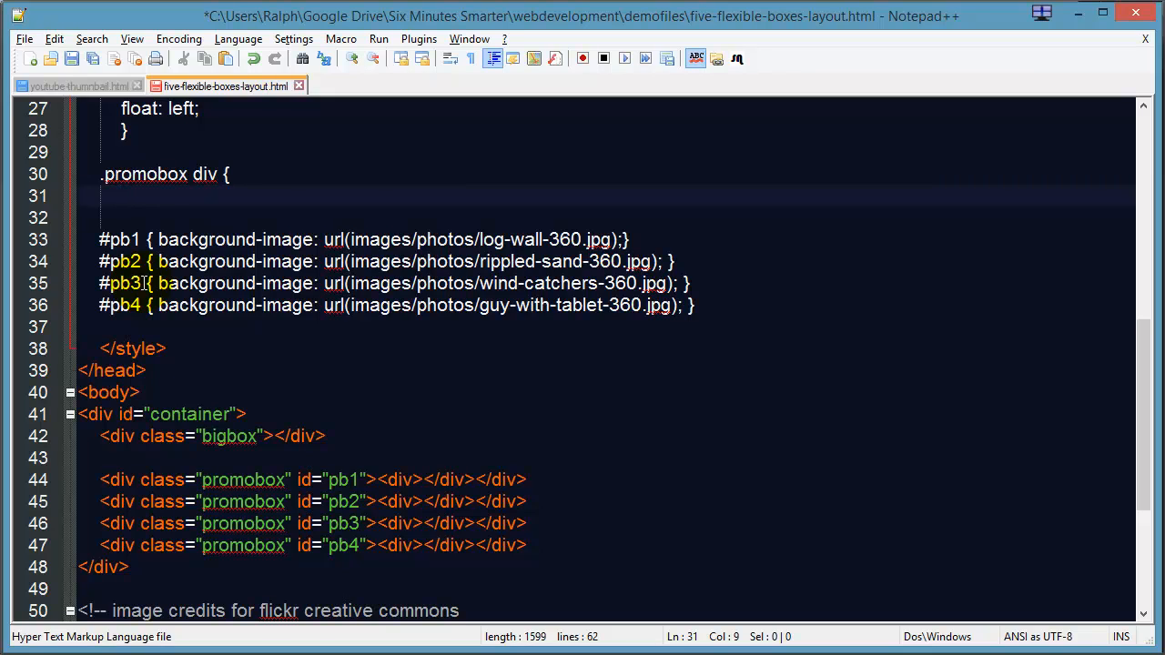
{"action": "type", "text": "h"}
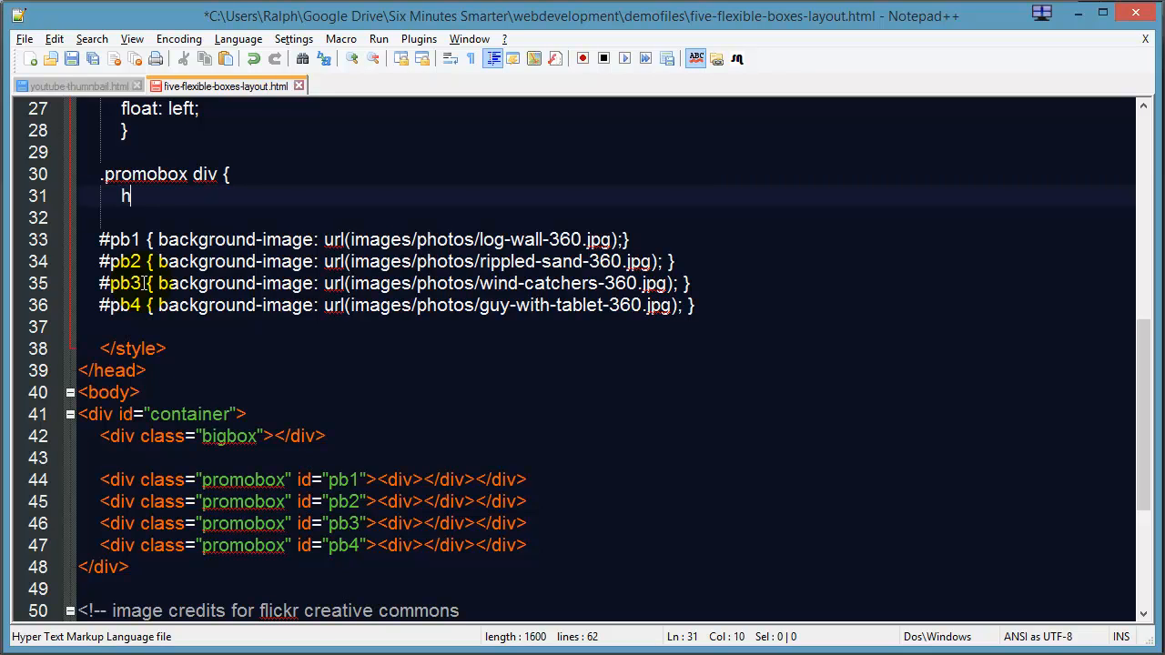
{"action": "type", "text": "eight: 200px;"}
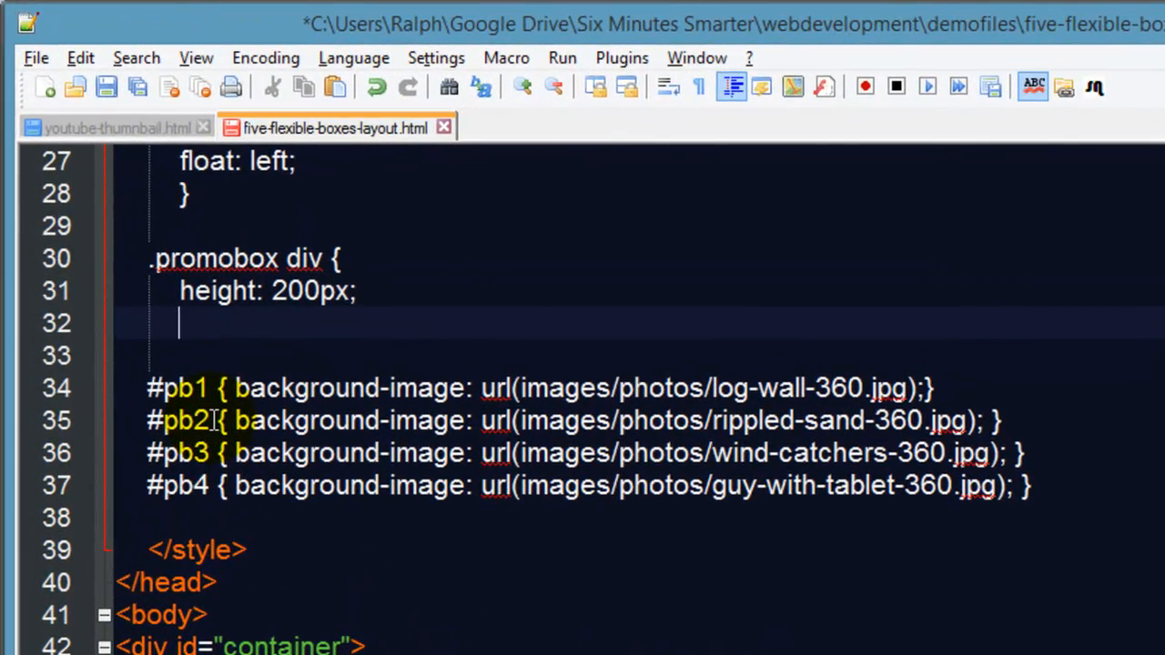
- Begin a border property under the height line and check the inner divs in the HTML
{"action": "type", "text": "border"}
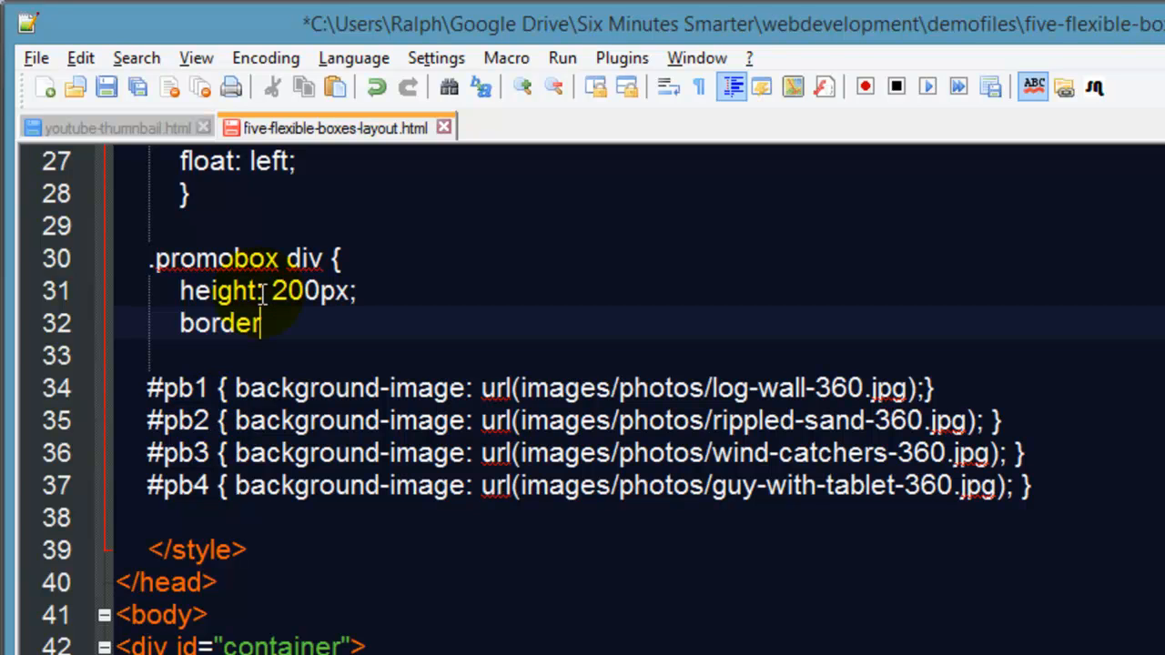
{"action": "scroll", "scroll_direction": "down", "scroll_amount": 3}
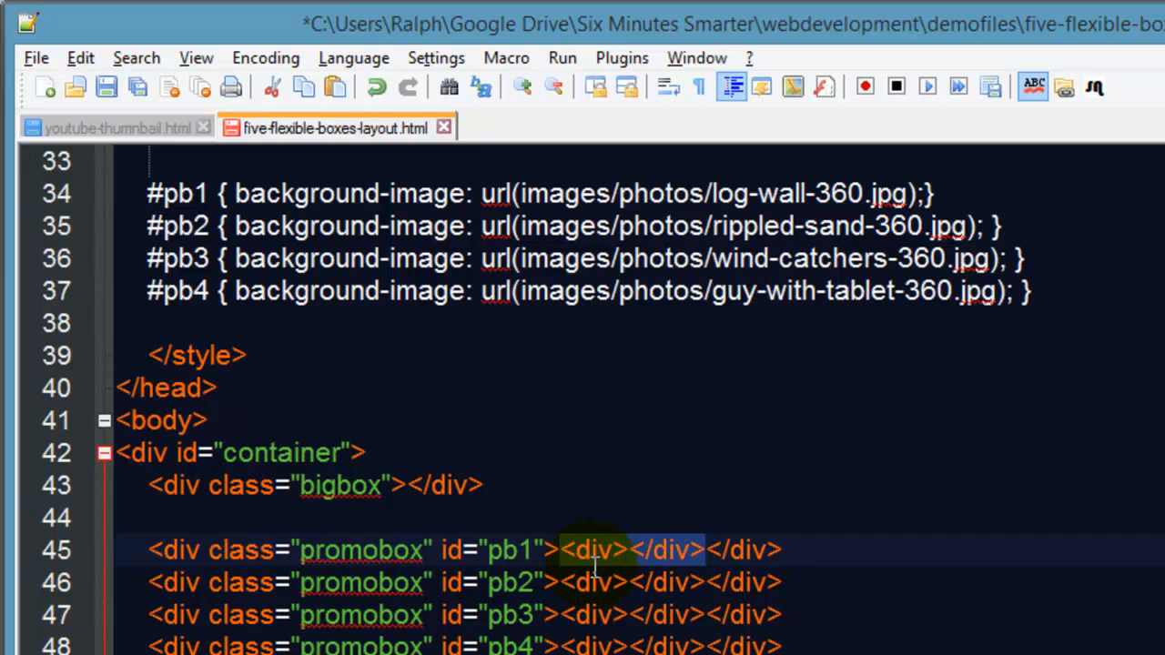
{"action": "mouse_move", "coordinate": [608, 568]}
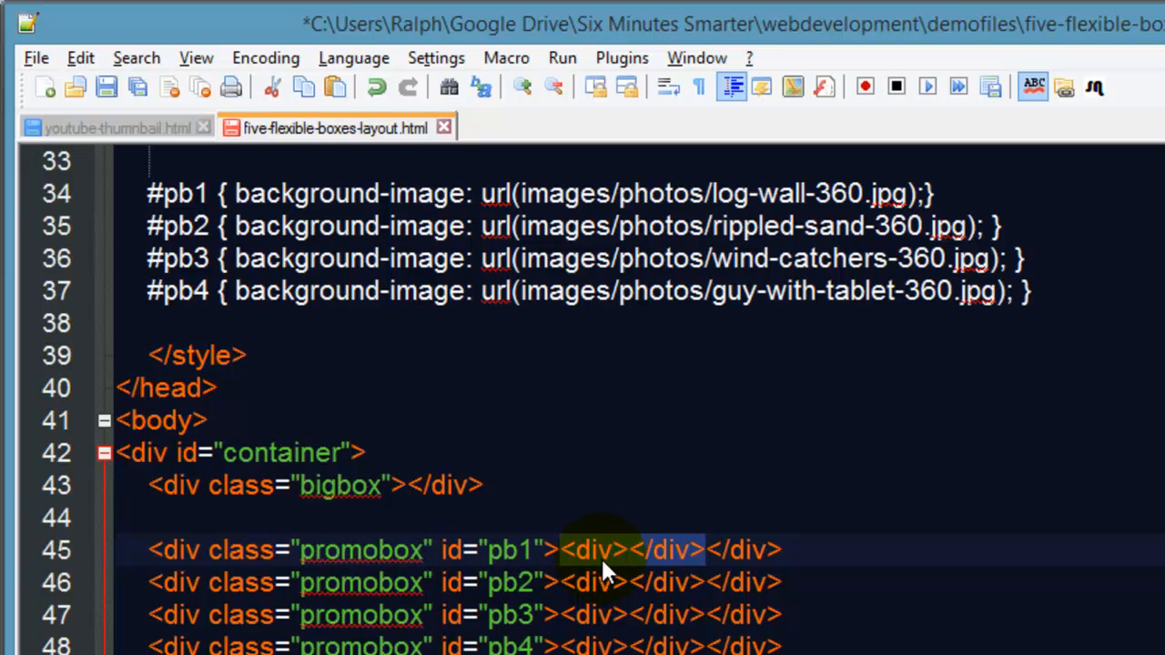
{"action": "scroll", "scroll_direction": "up", "scroll_amount": 3}
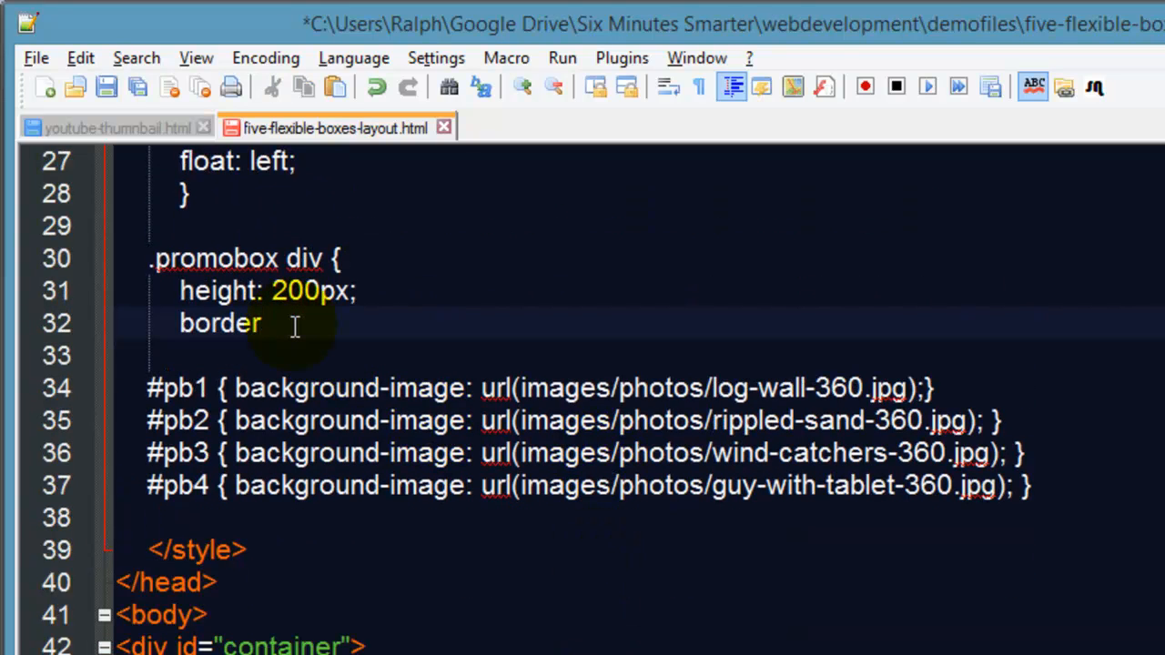
- Set border-color: #FFF and border-size: 2px on the .promobox div rule
{"action": "type", "text": ":"}
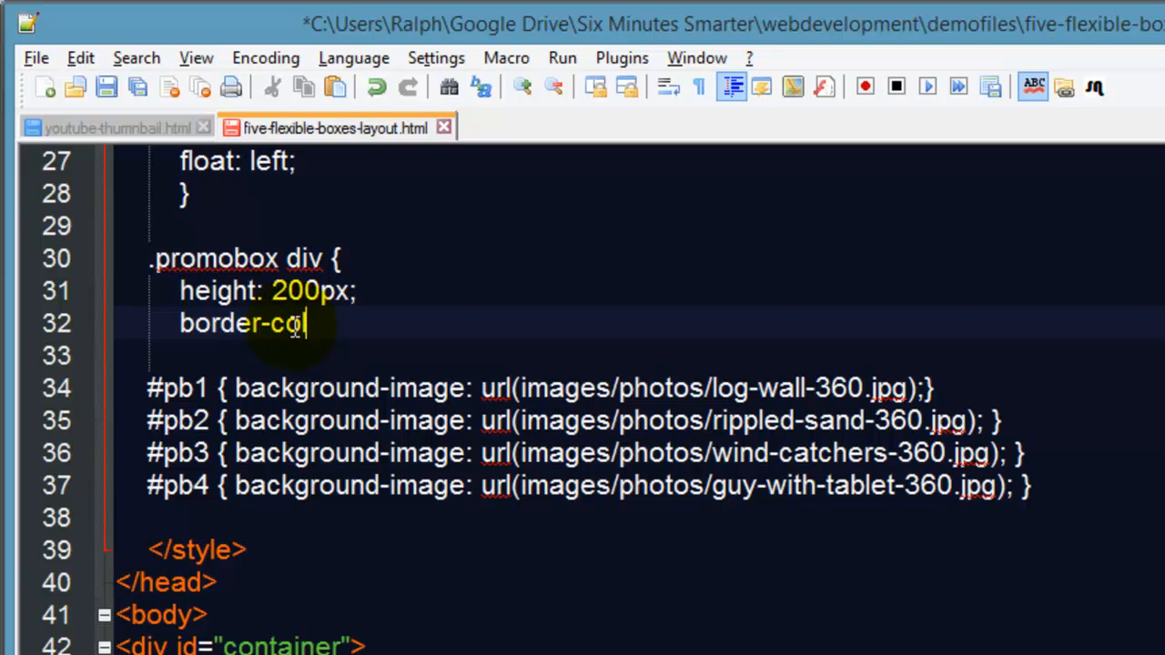
{"action": "type", "text": "lor: #FFF;"}
{"action": "type", "text": "border"}
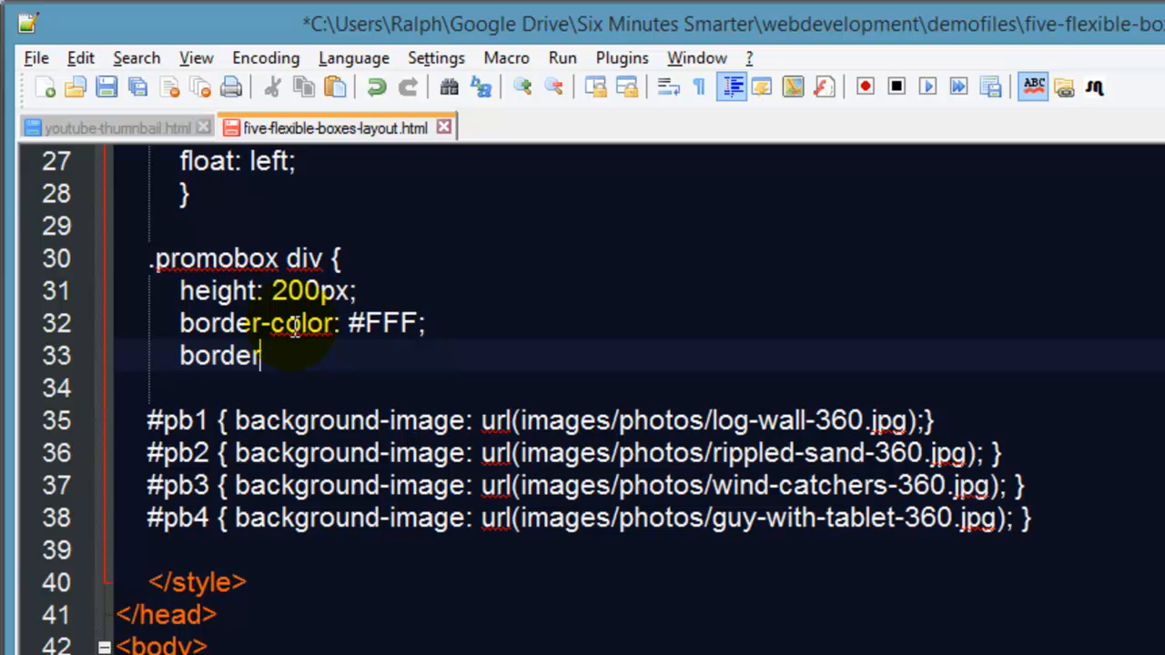
{"action": "type", "text": "-size:"}
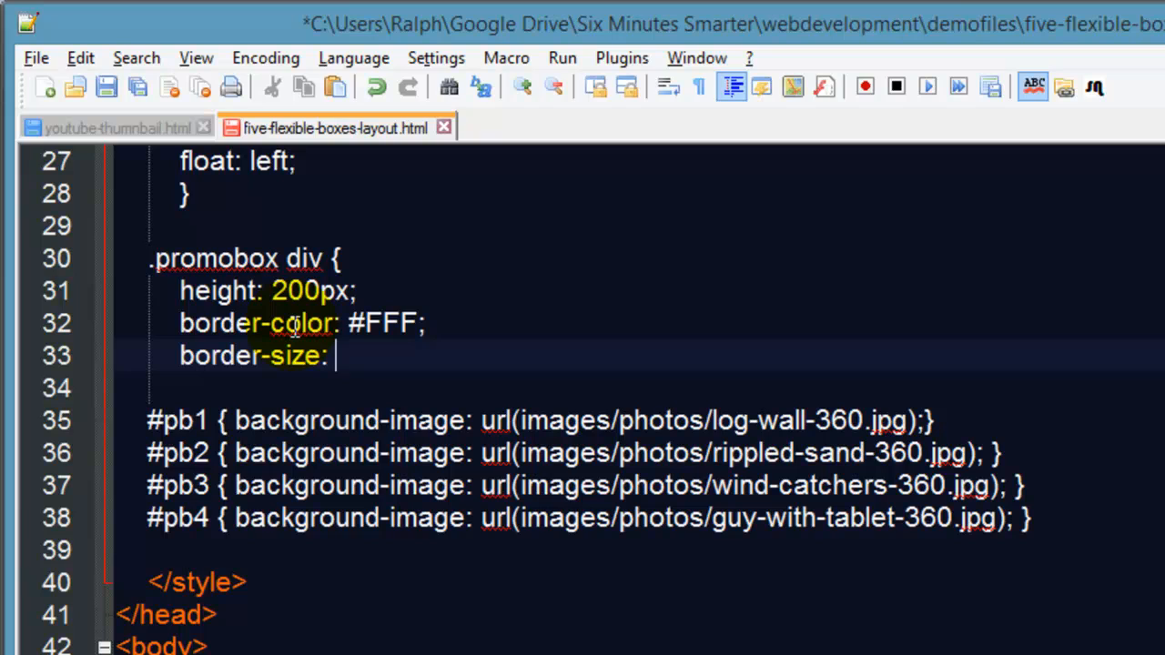
{"action": "type", "text": "2px;"}
{"action": "left_click", "coordinate": [639, 388]}
{"action": "type", "text": "}"}
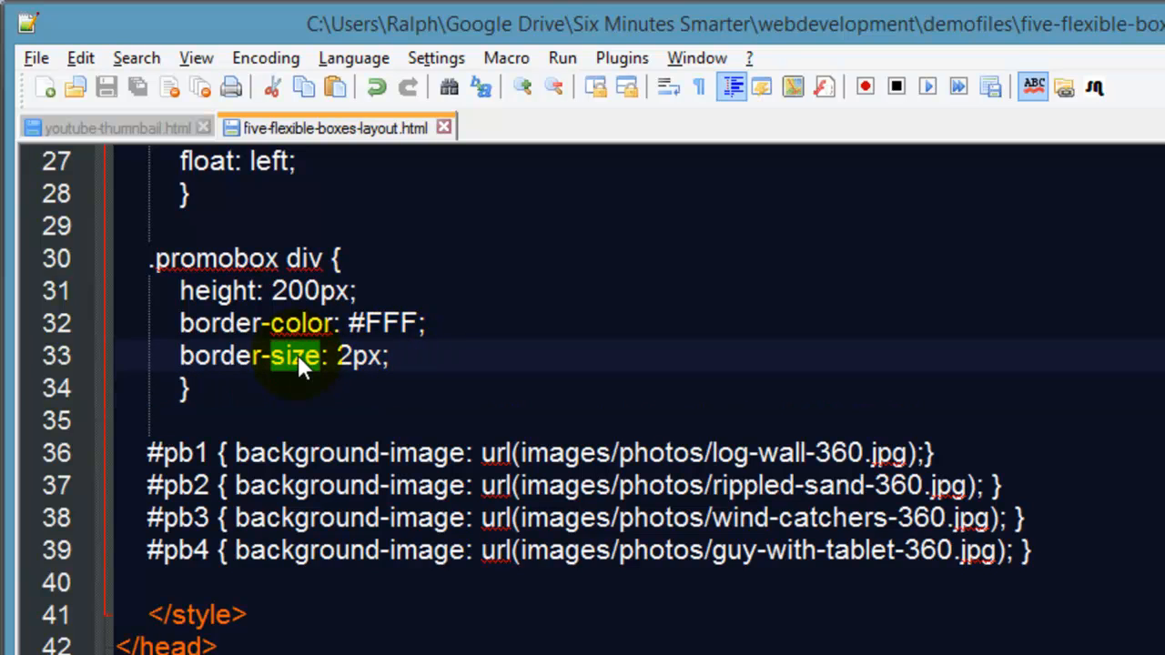
- Add border-style: solid after the border-size line
{"action": "left_click", "coordinate": [391, 355]}
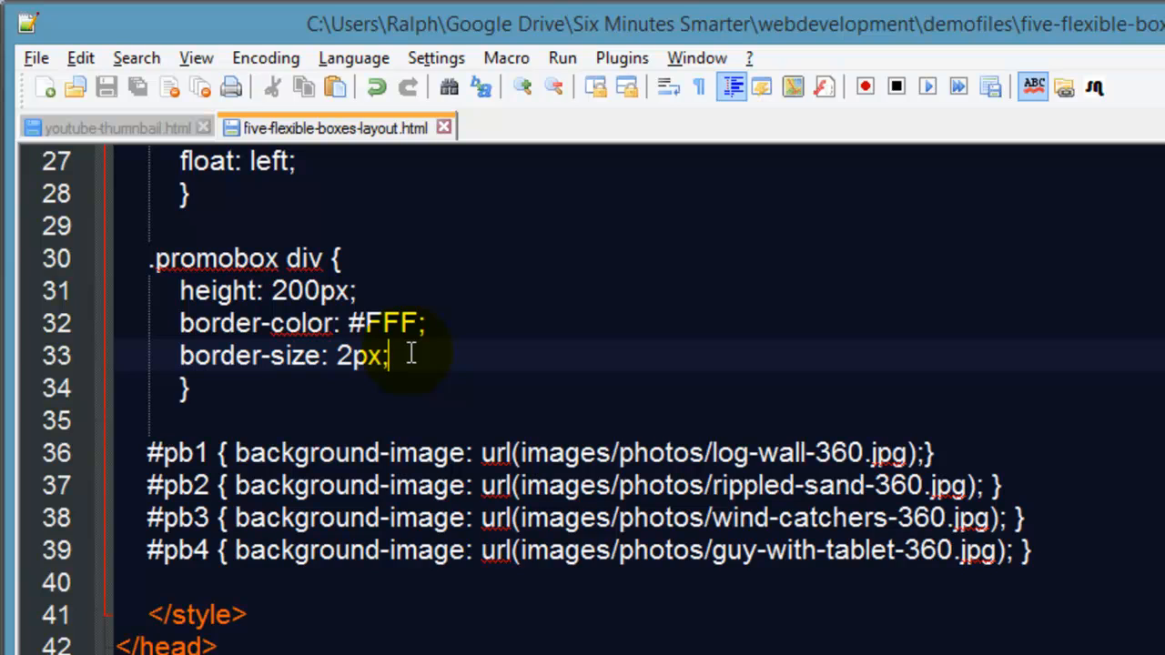
{"action": "type", "text": "border-styl"}
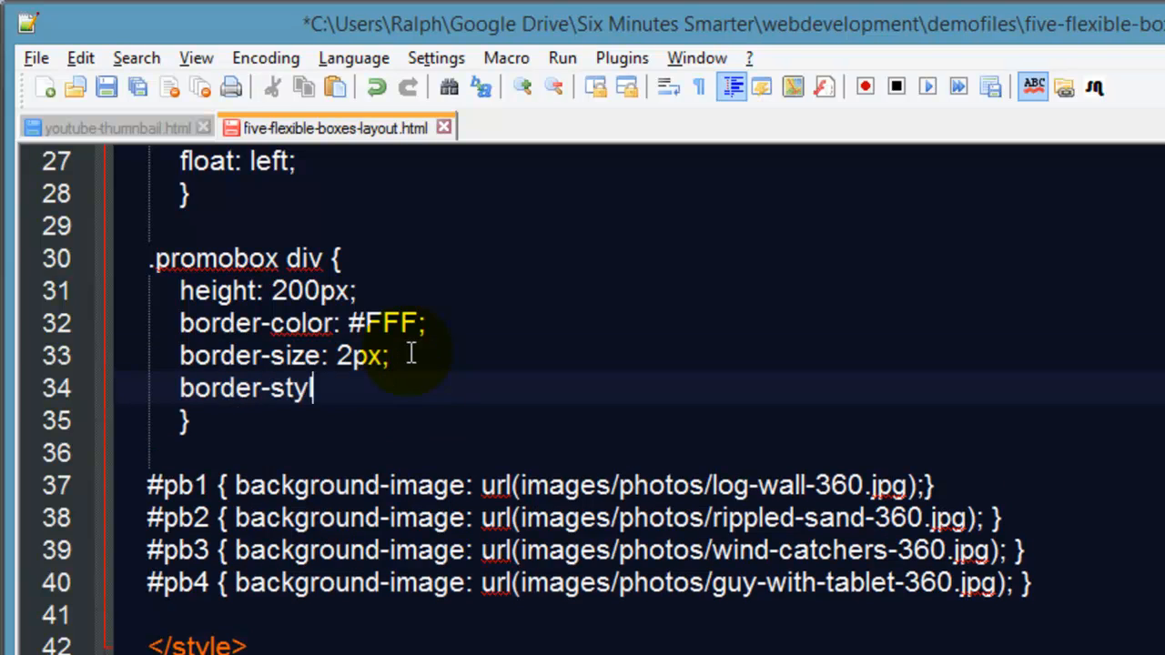
{"action": "type", "text": "e: so"}
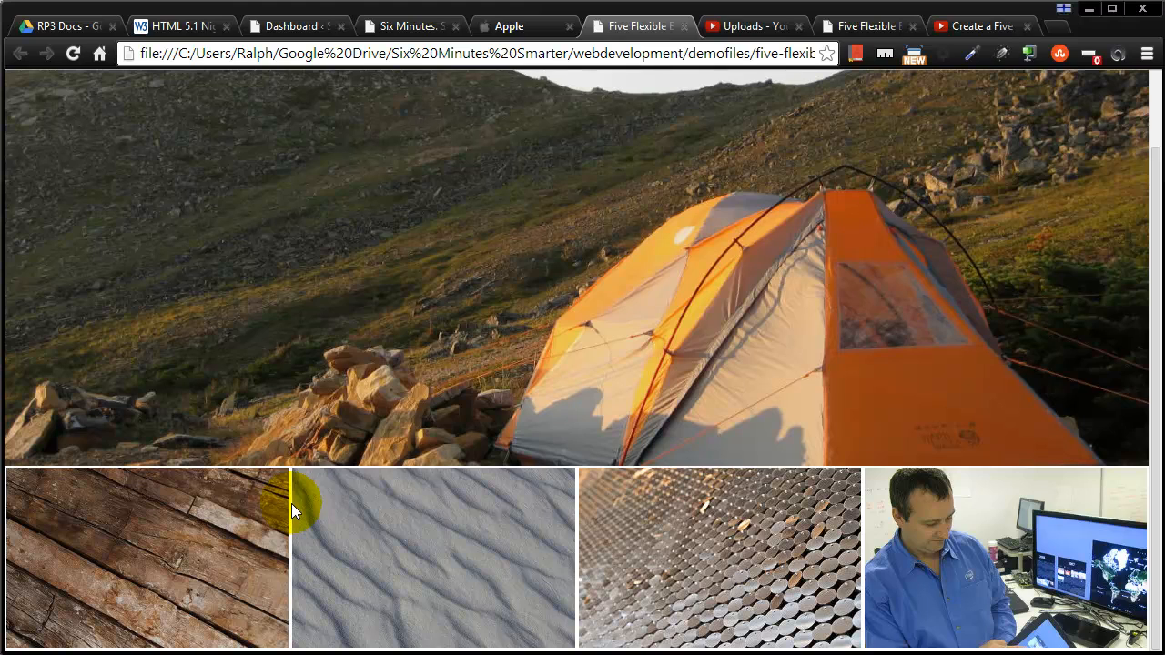
{"action": "mouse_move", "coordinate": [136, 647]}
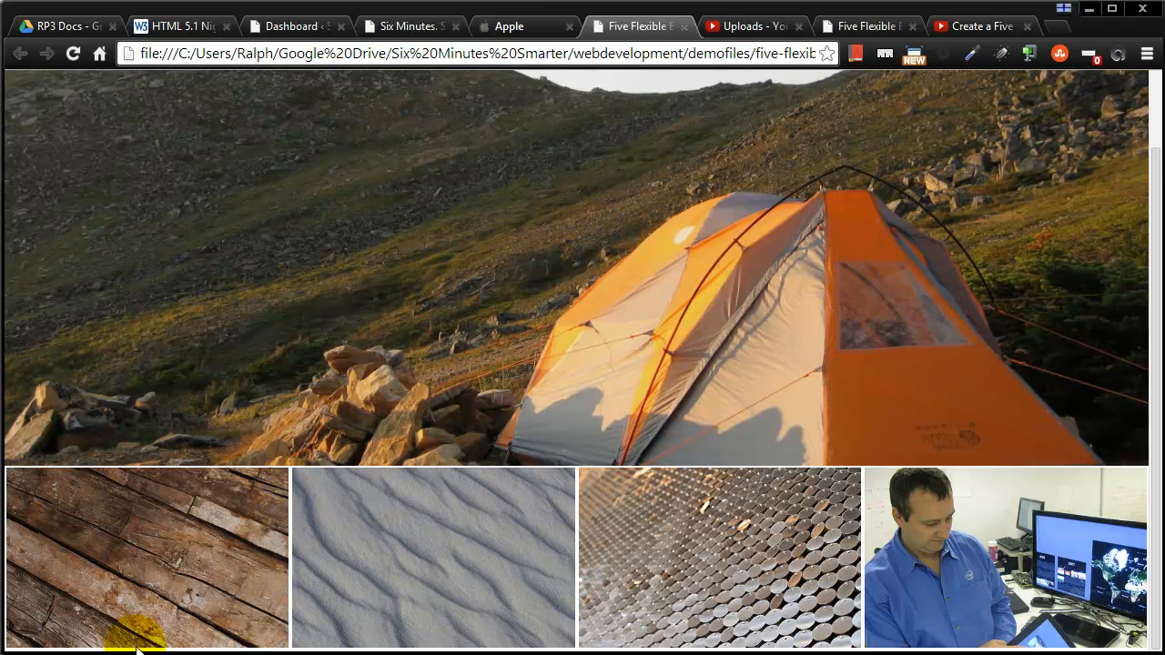
{"action": "mouse_move", "coordinate": [1046, 579]}
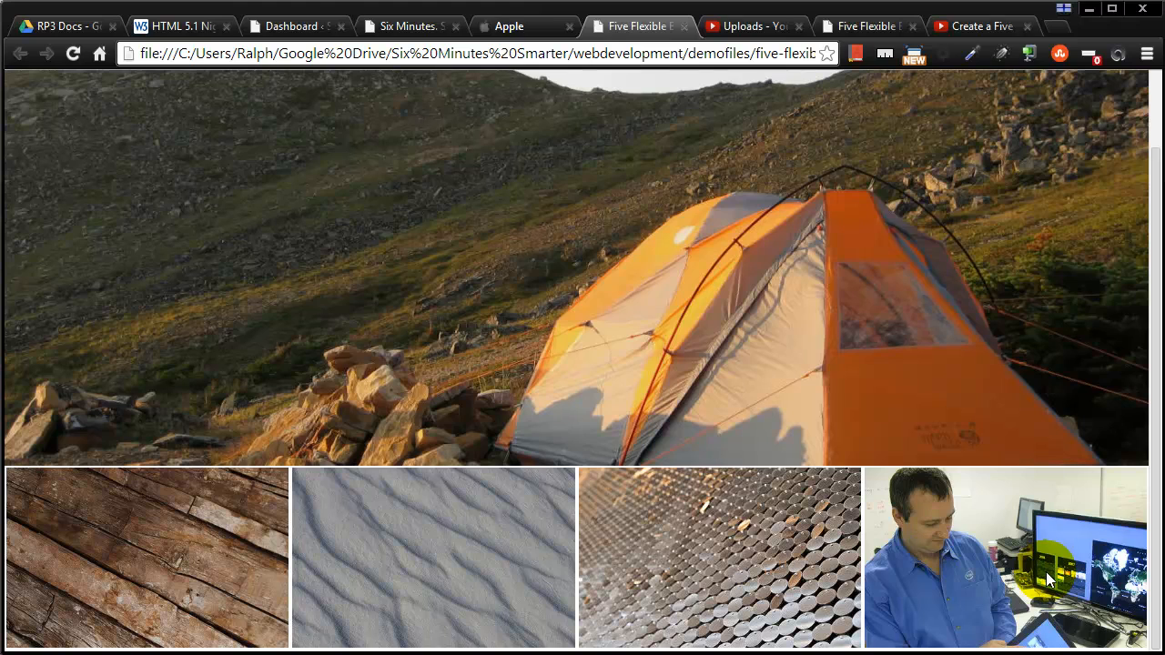
{"action": "mouse_move", "coordinate": [282, 521]}
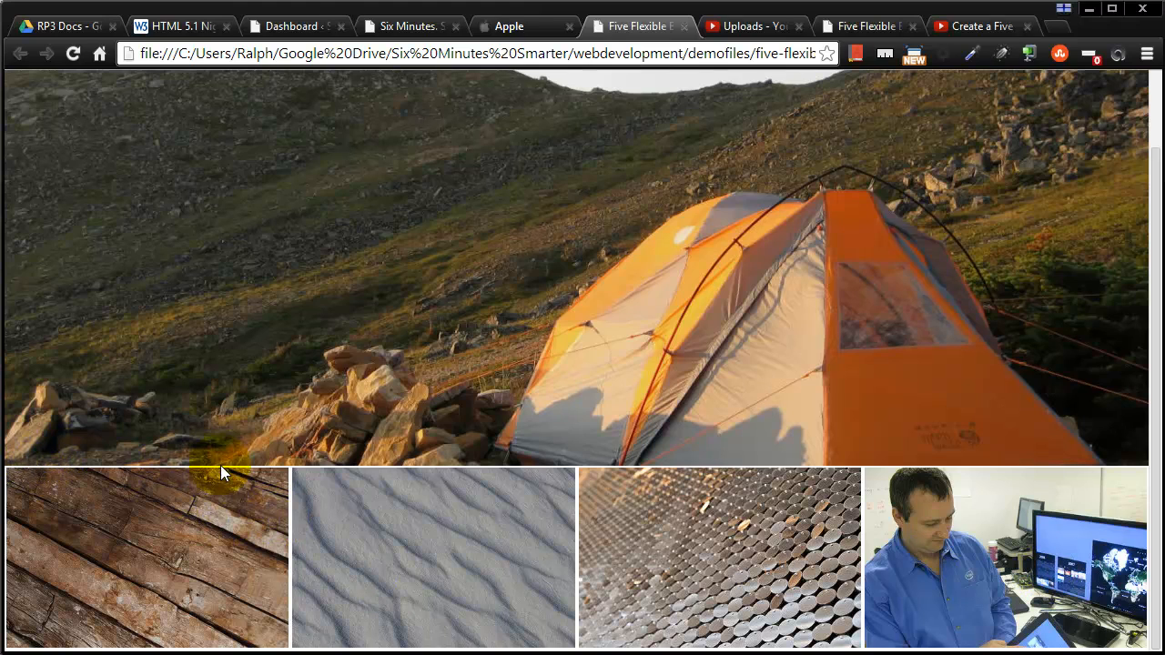
{"action": "mouse_move", "coordinate": [575, 583]}
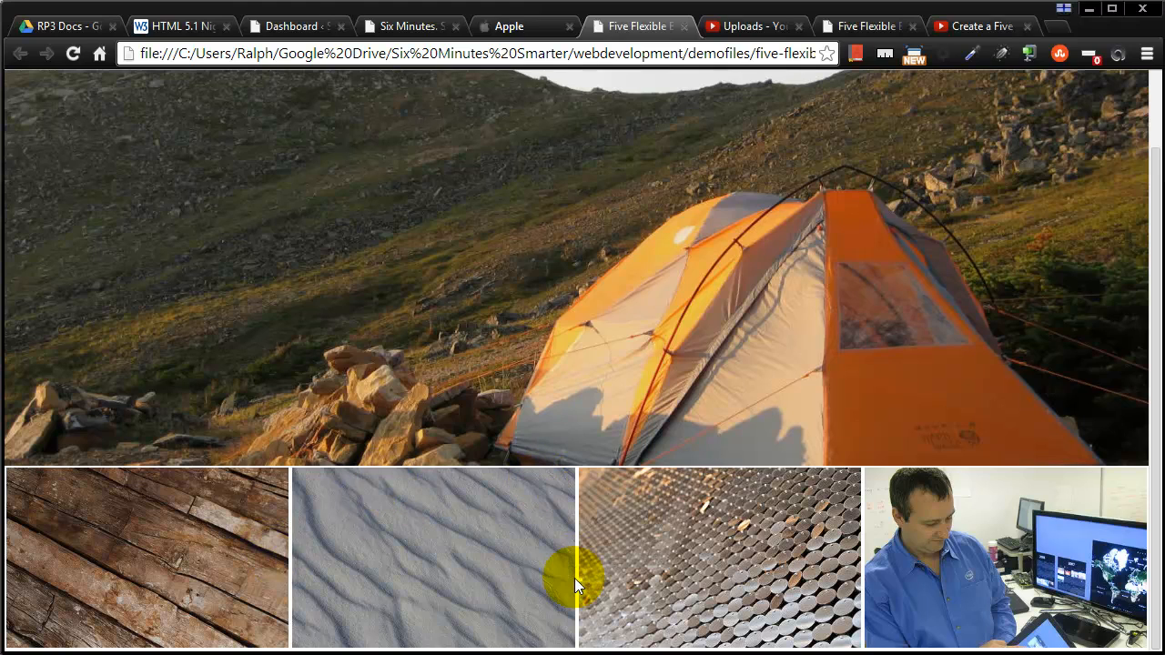
{"action": "mouse_move", "coordinate": [979, 495]}
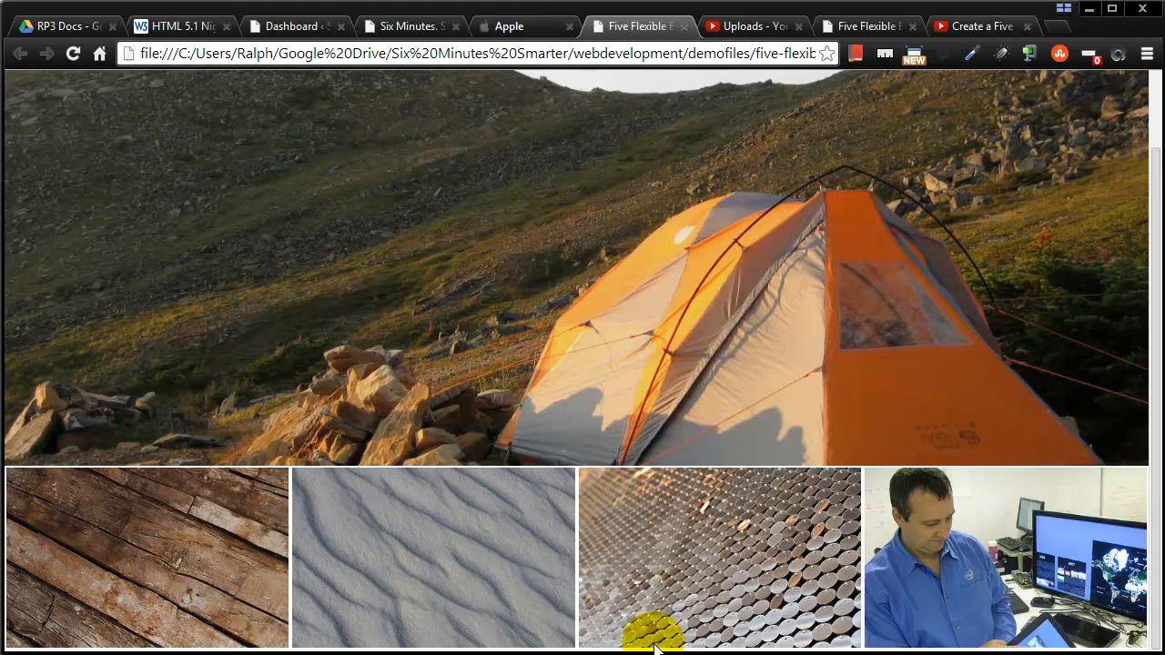
{"action": "mouse_move", "coordinate": [902, 524]}
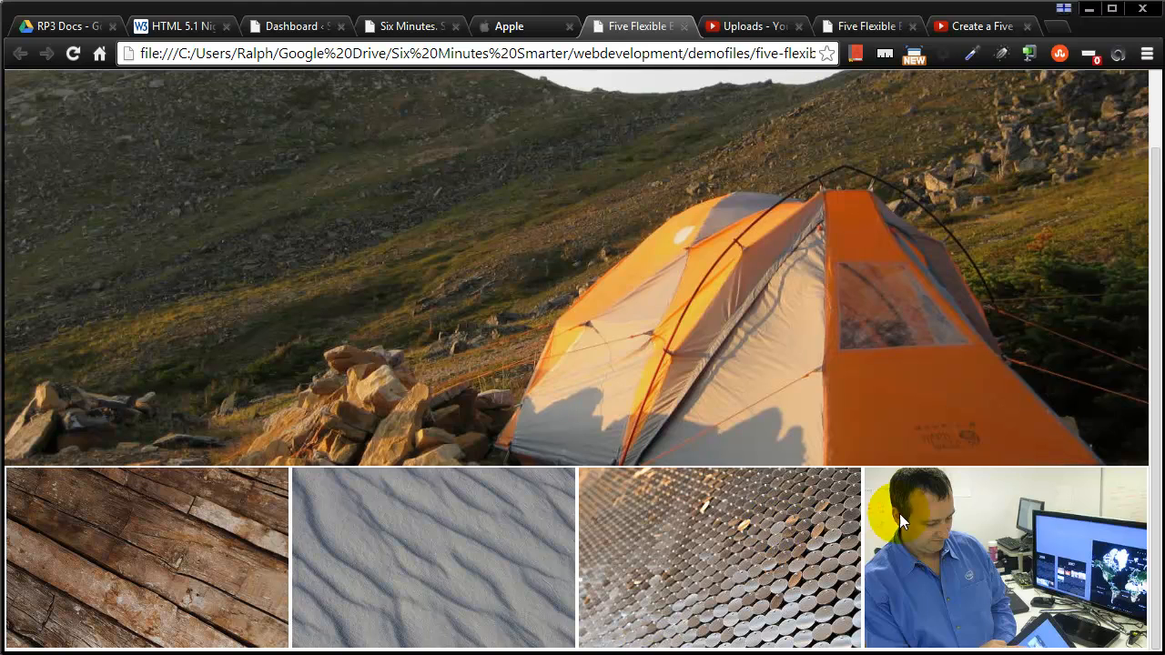
{"action": "mouse_move", "coordinate": [670, 517]}
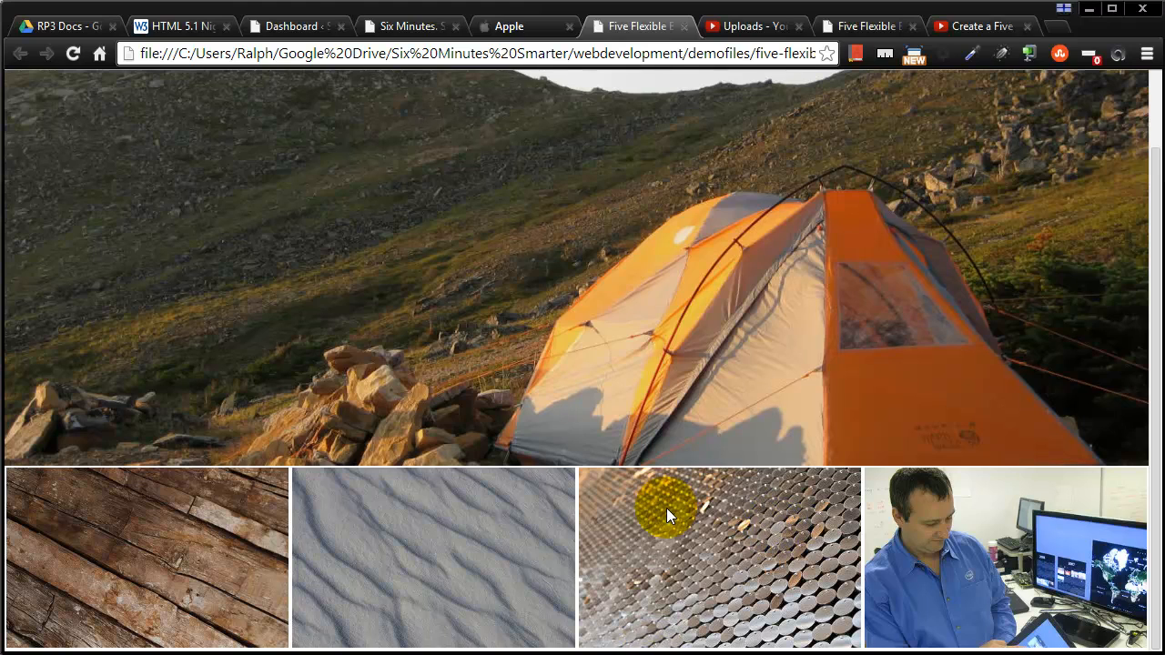
{"action": "mouse_move", "coordinate": [582, 506]}
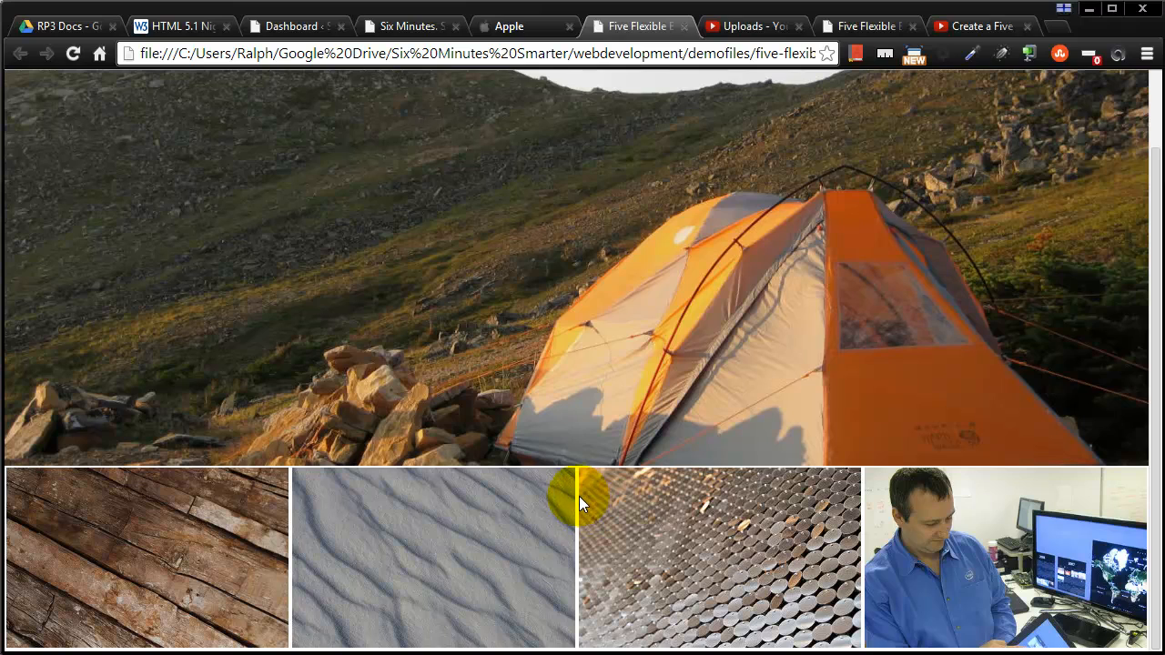
{"action": "mouse_move", "coordinate": [508, 483]}
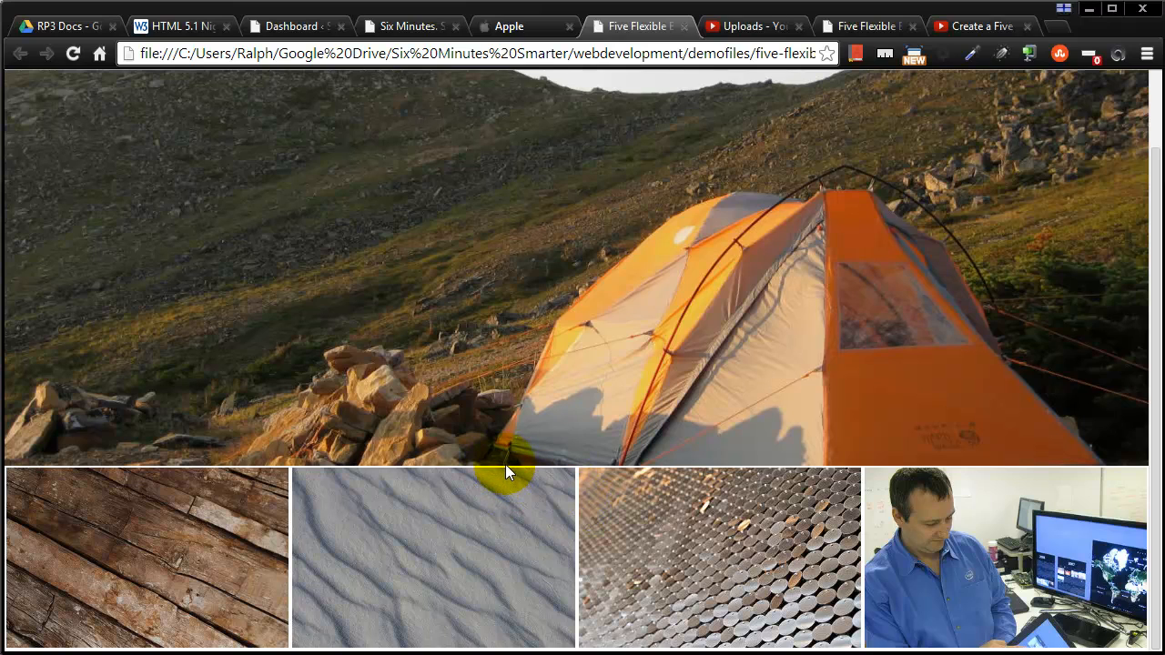
{"action": "mouse_move", "coordinate": [586, 514]}
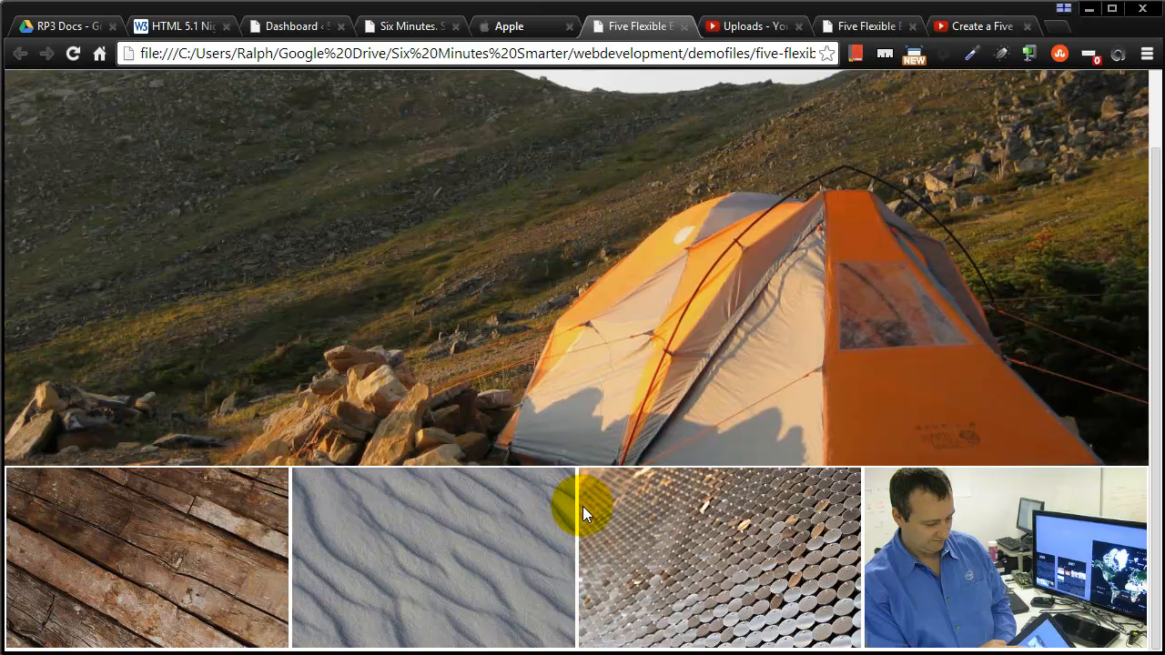
{"action": "mouse_move", "coordinate": [581, 535]}
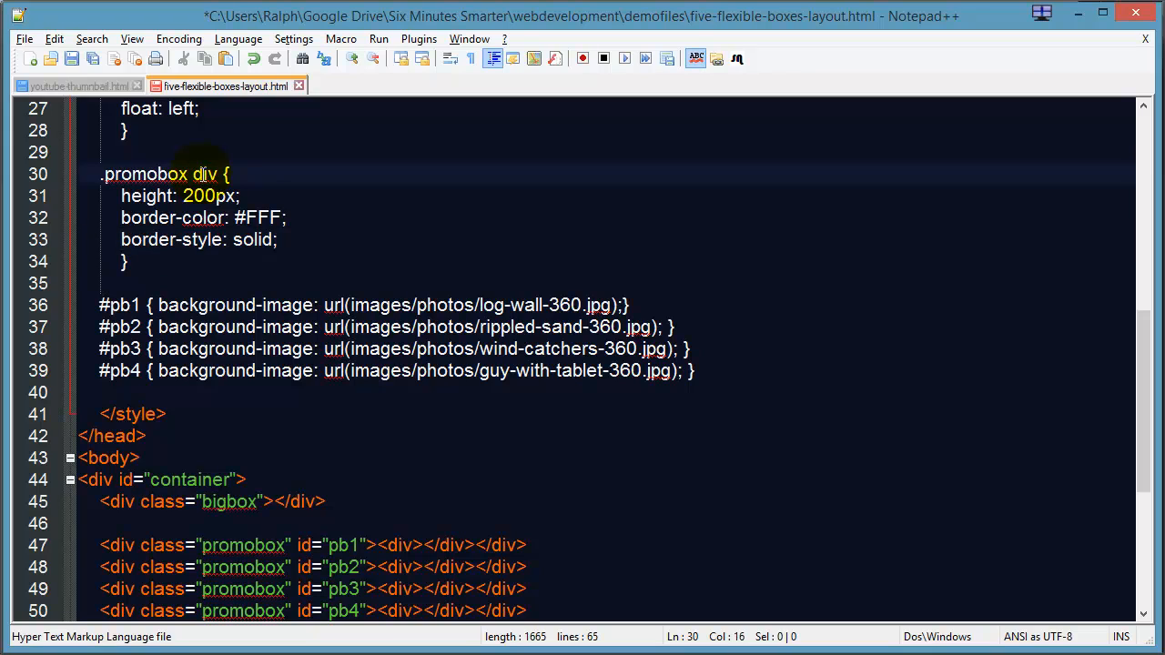
- Insert blank lines between the #pb1–#pb4 background-image rules
{"action": "left_click", "coordinate": [256, 218]}
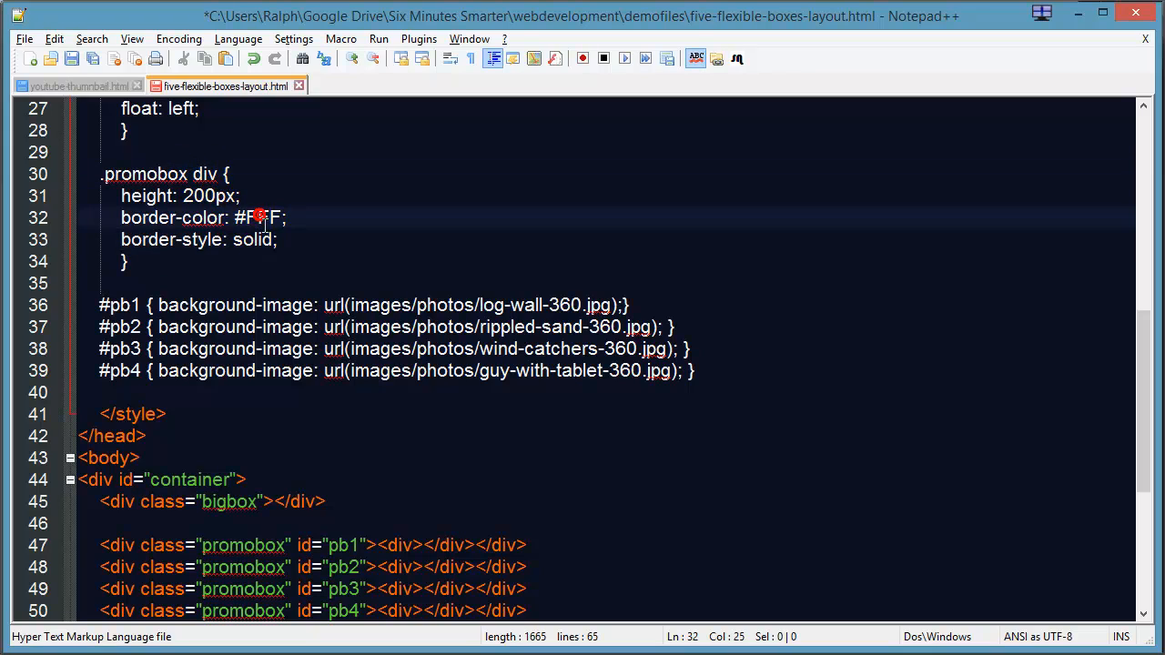
{"action": "left_click", "coordinate": [259, 240]}
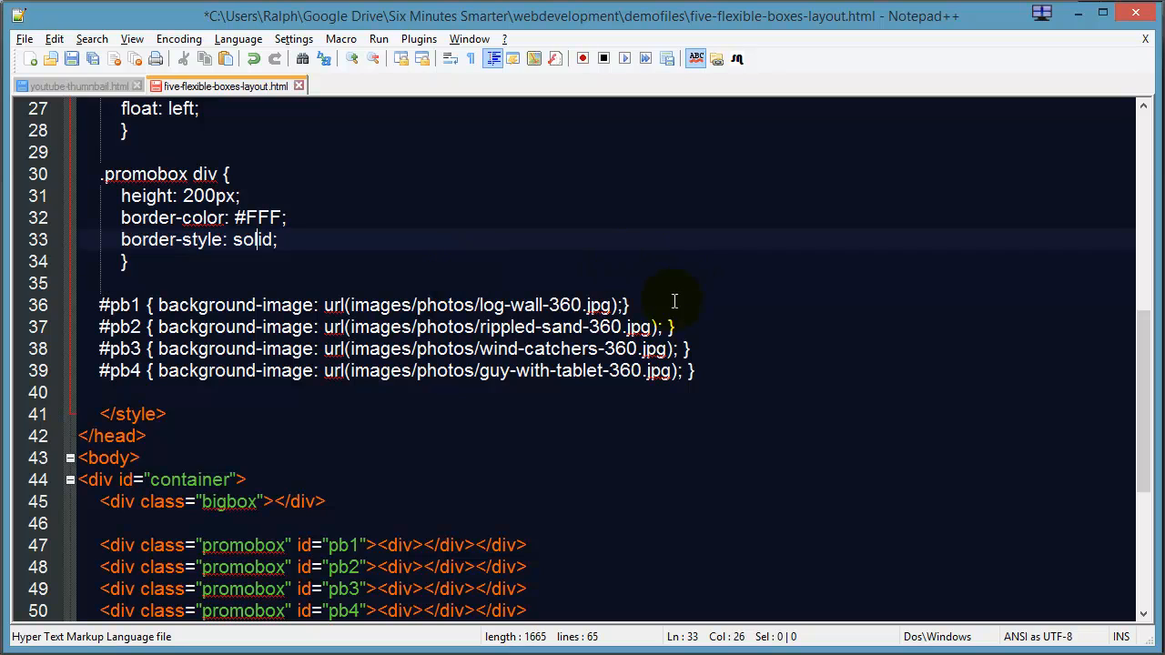
{"action": "left_click", "coordinate": [628, 306]}
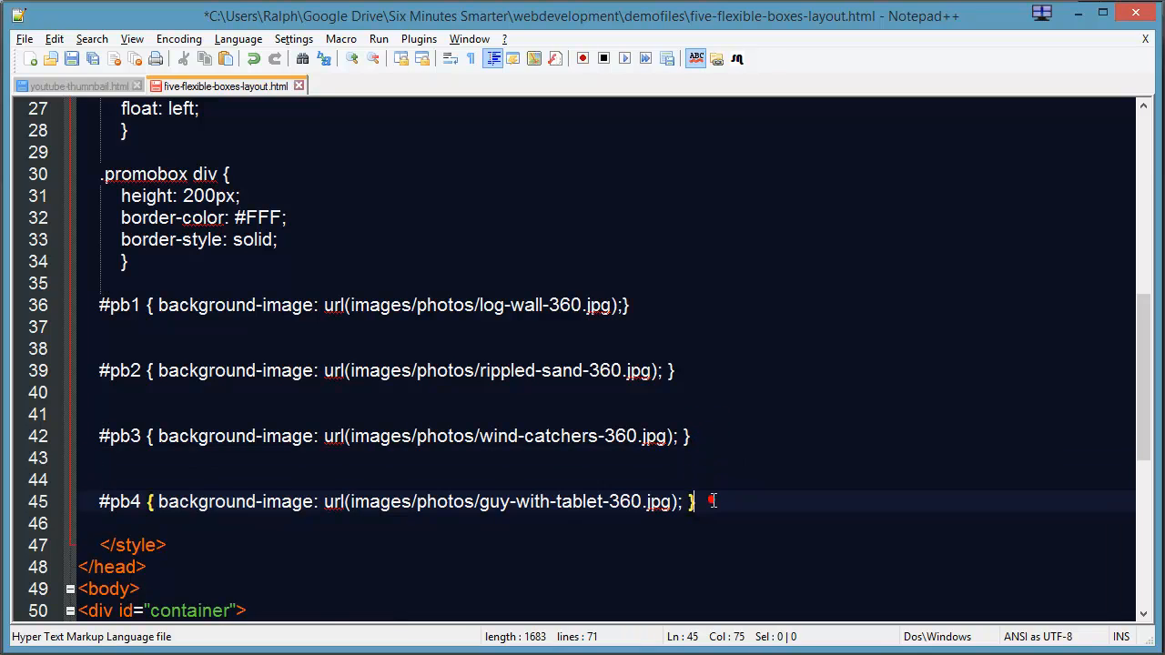
- Add '#pb1 div {border-width: 2px 2px 0px 0px;}' giving the first box top and right borders only
{"action": "key", "text": "Enter"}
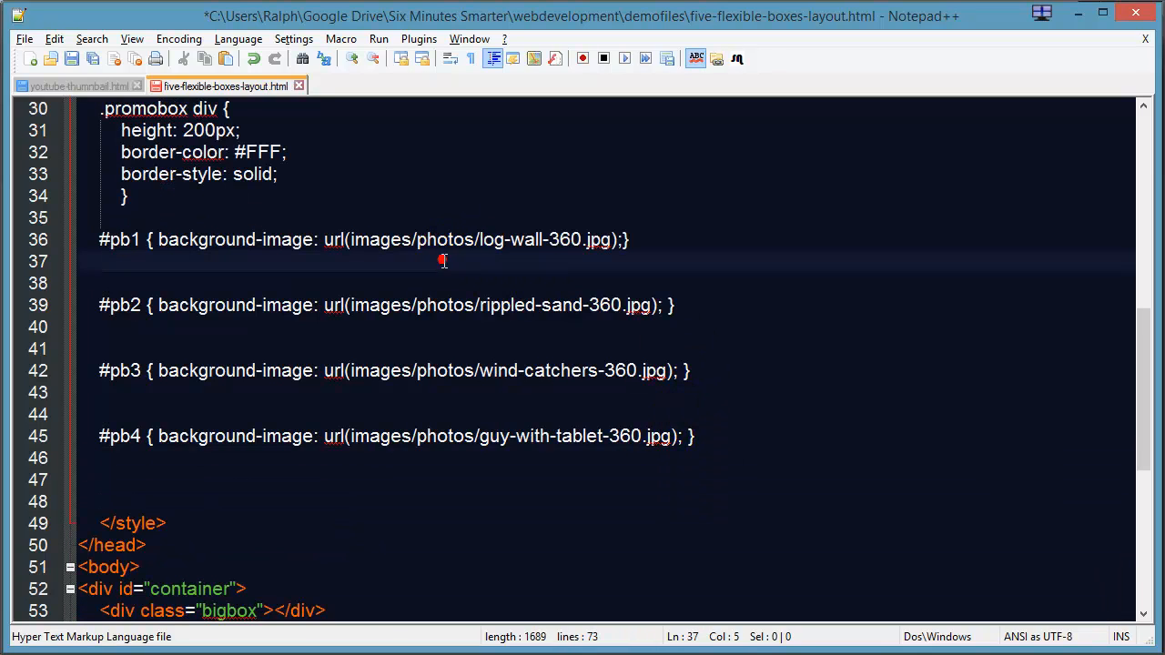
{"action": "type", "text": "#pb"}
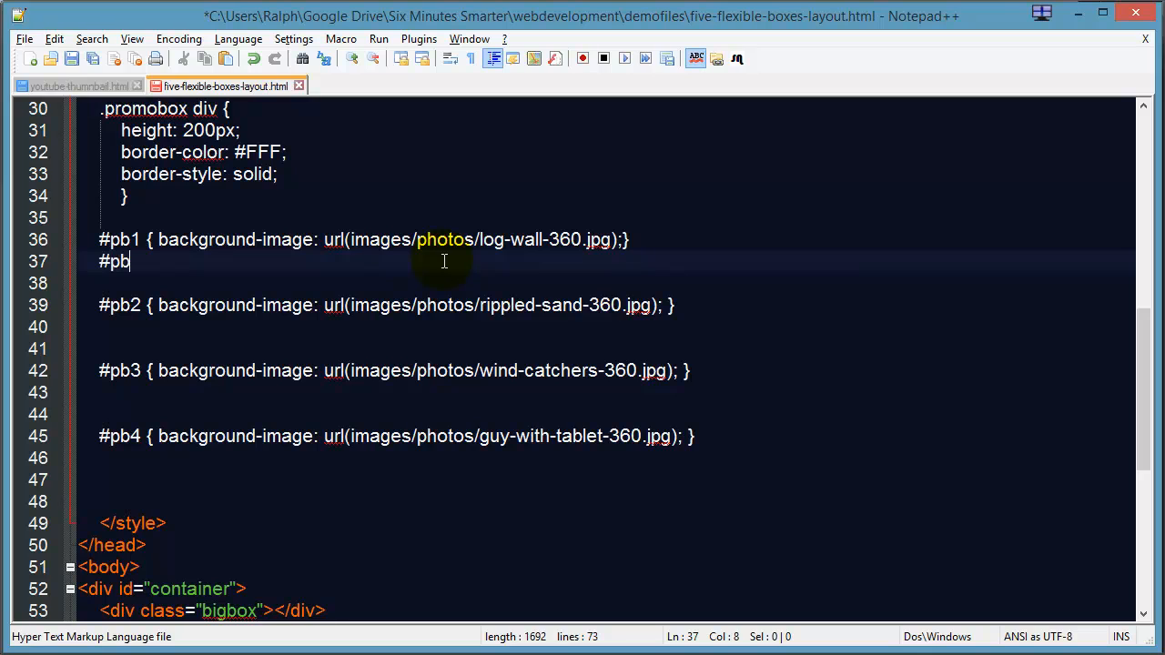
{"action": "type", "text": "1 div"}
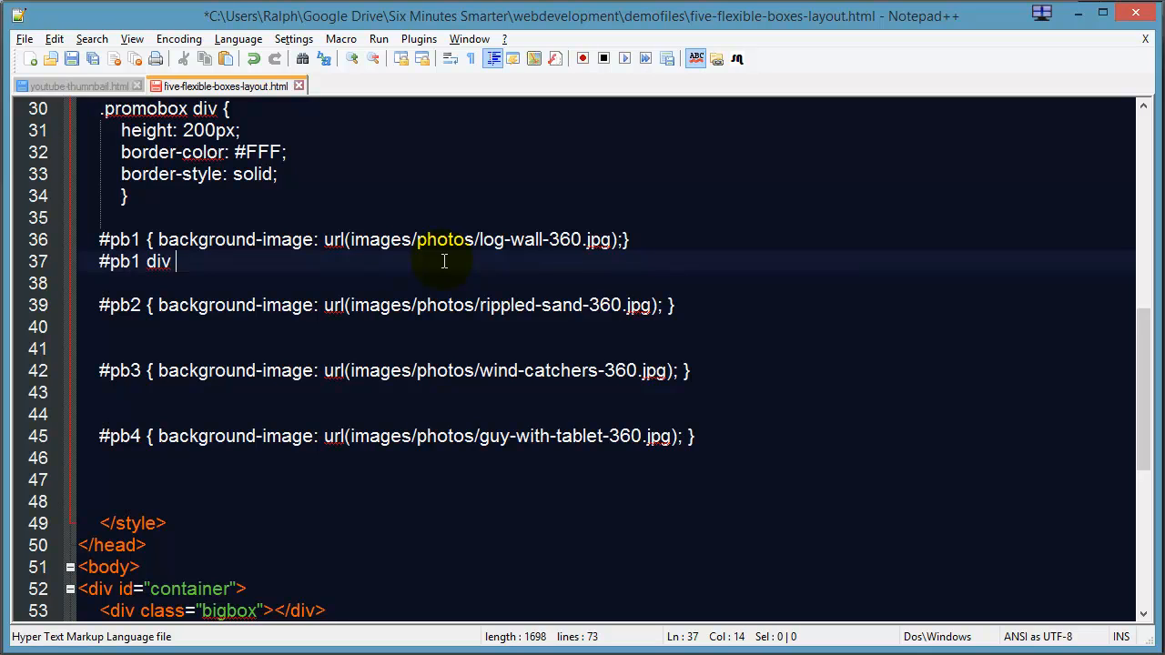
{"action": "type", "text": "{border"}
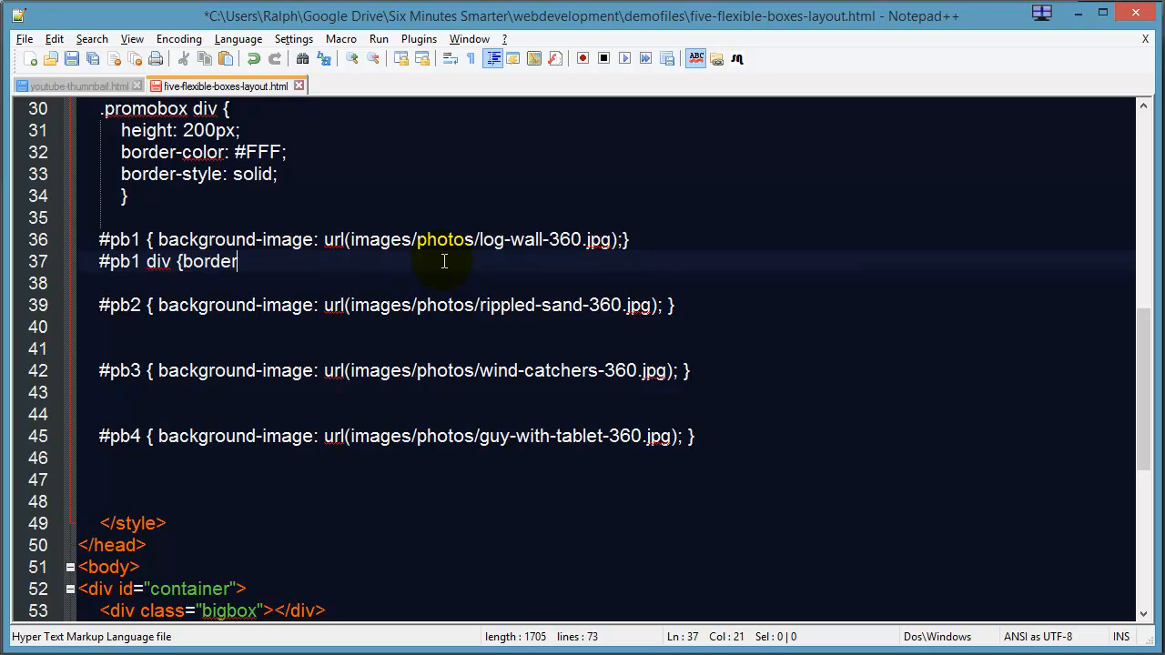
{"action": "type", "text": "-w"}
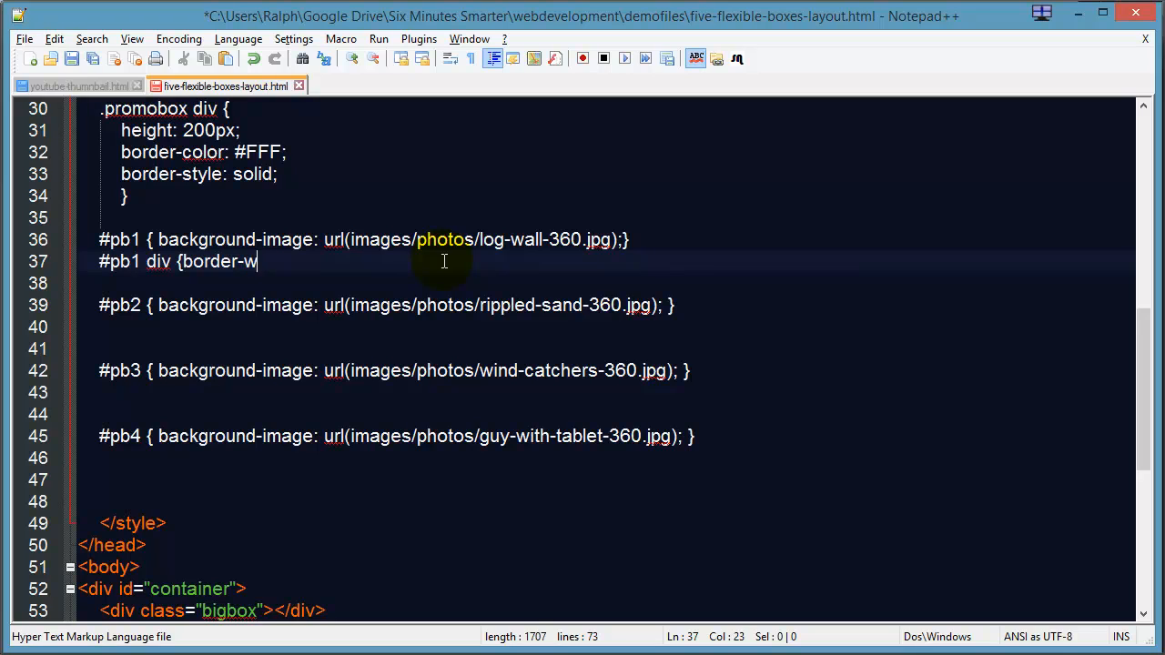
{"action": "type", "text": "idth:"}
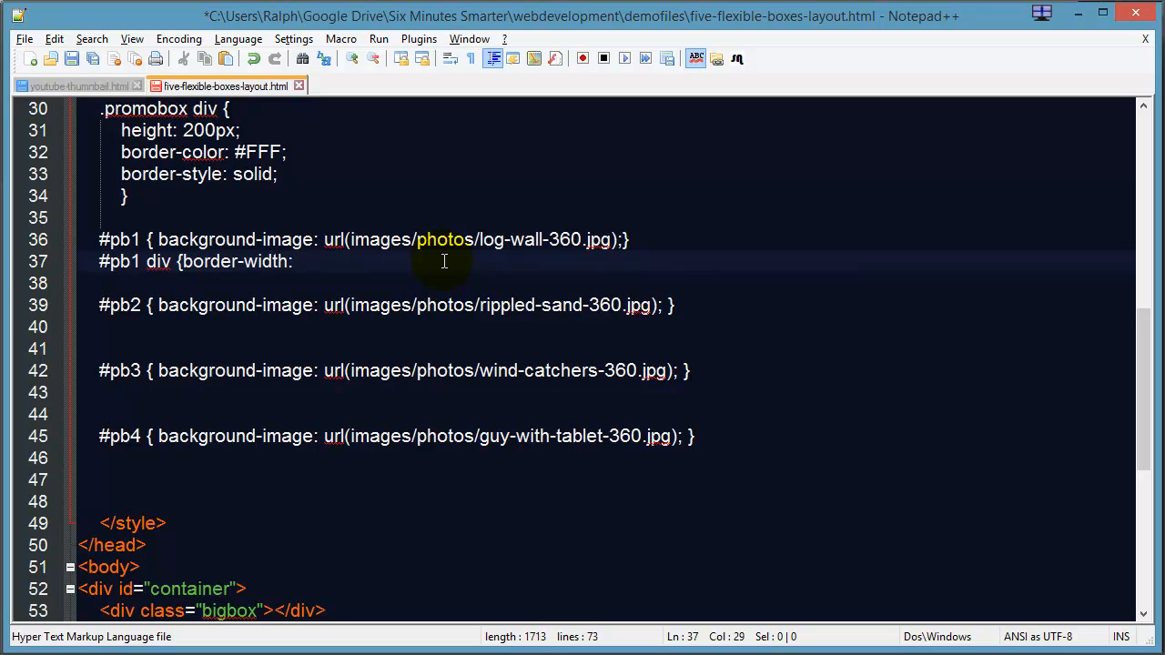
{"action": "type", "text": "2"}
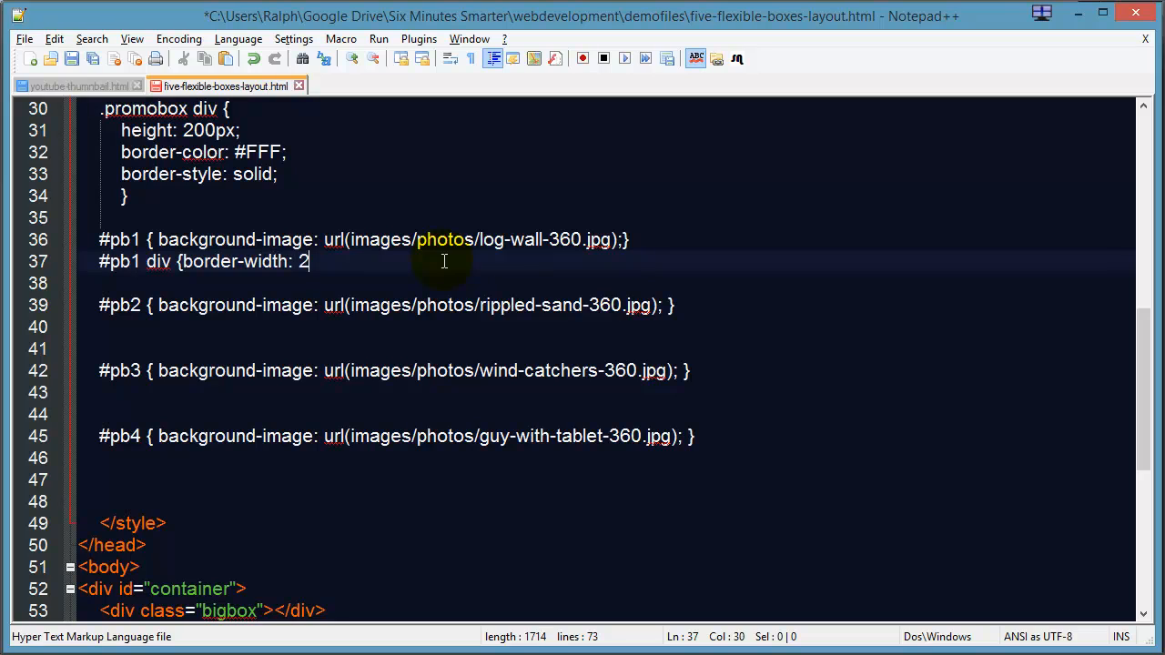
{"action": "type", "text": "px 2px"}
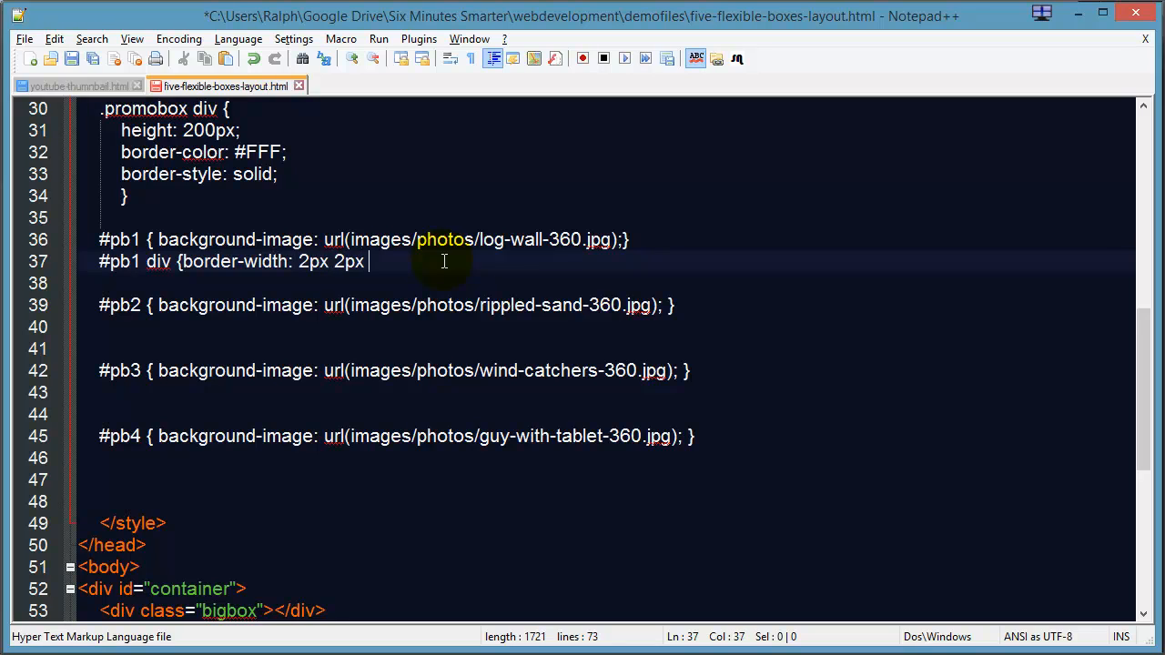
{"action": "type", "text": "0px 0"}
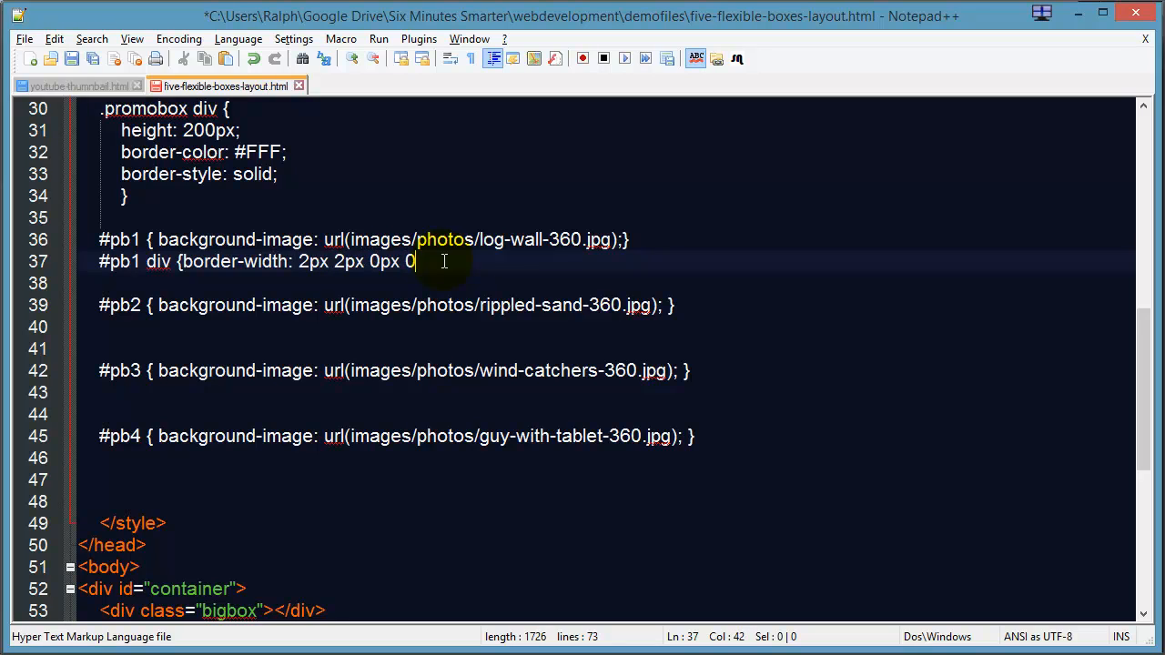
{"action": "type", "text": "px"}
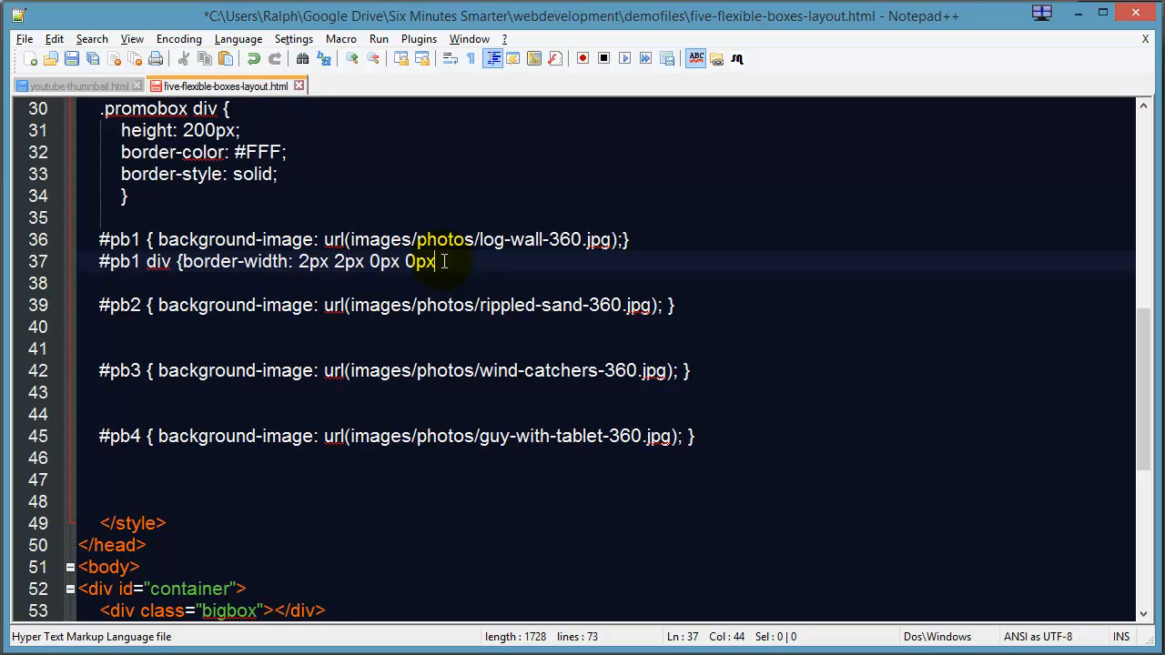
{"action": "type", "text": ";}"}
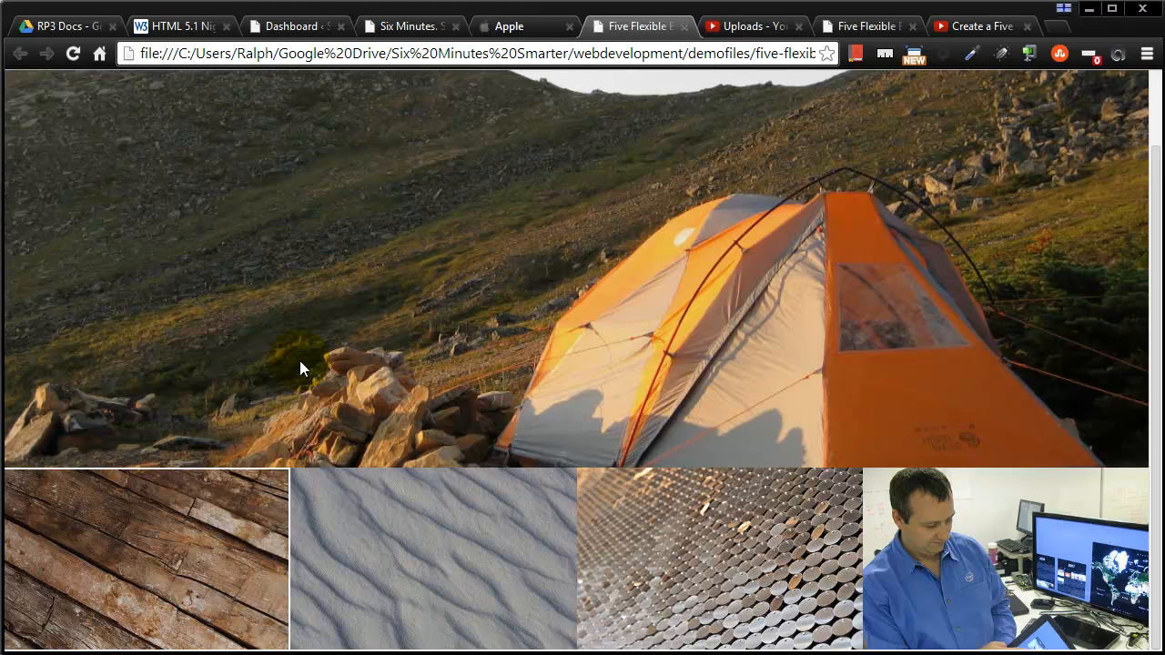
{"action": "mouse_move", "coordinate": [226, 503]}
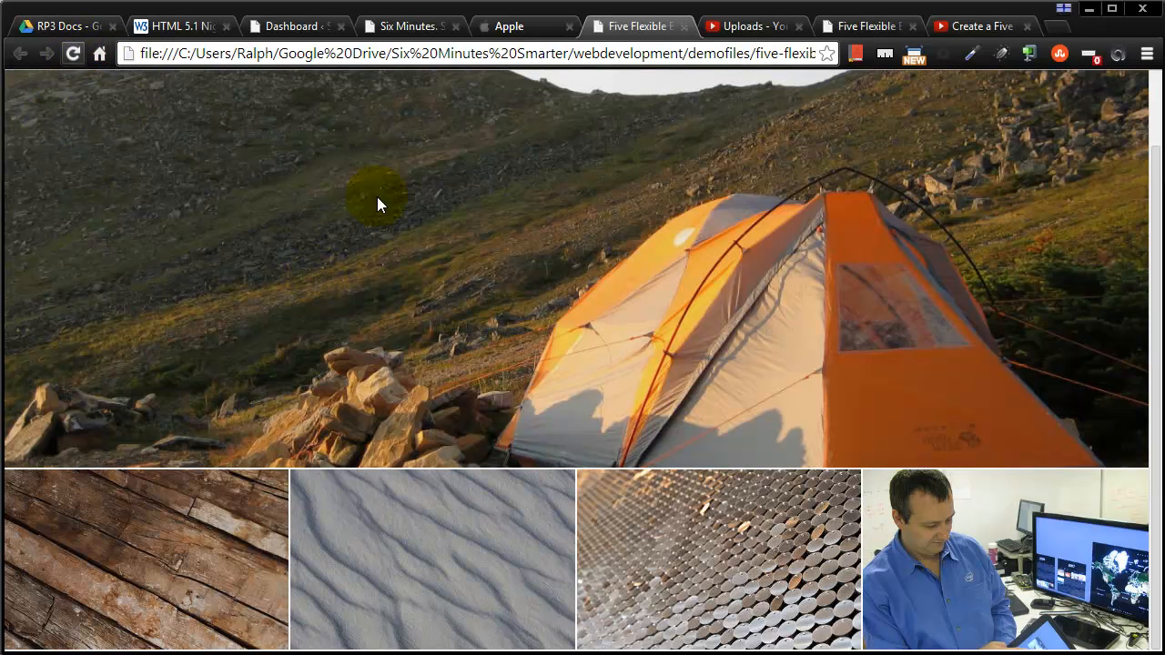
{"action": "mouse_move", "coordinate": [1156, 423]}
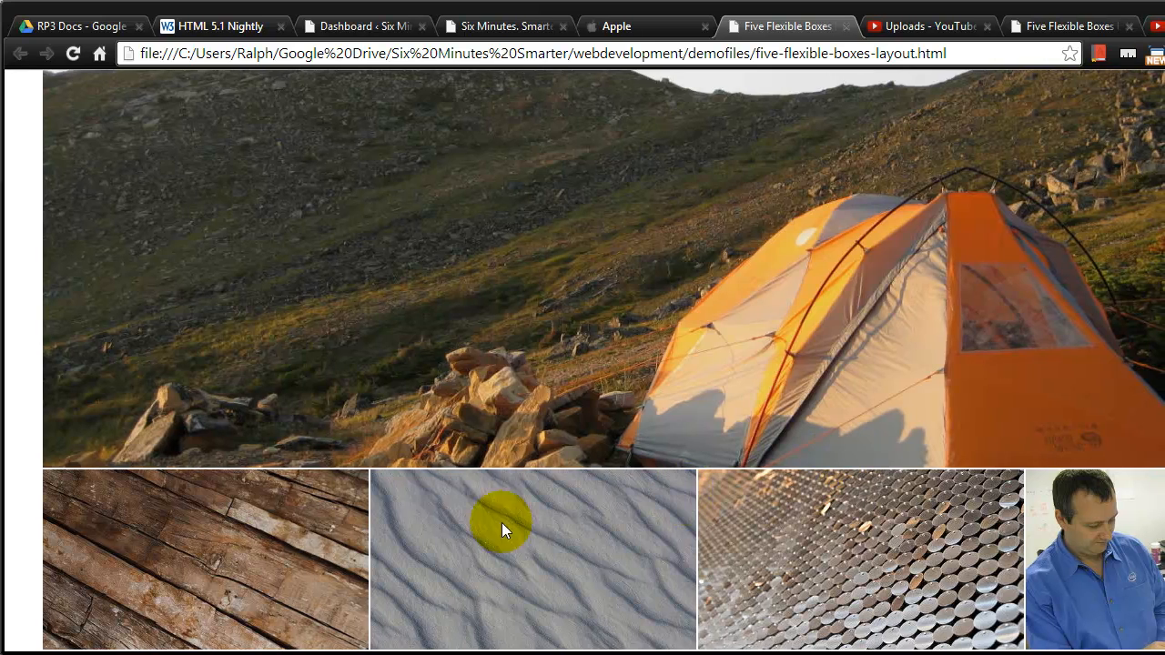
{"action": "mouse_move", "coordinate": [714, 531]}
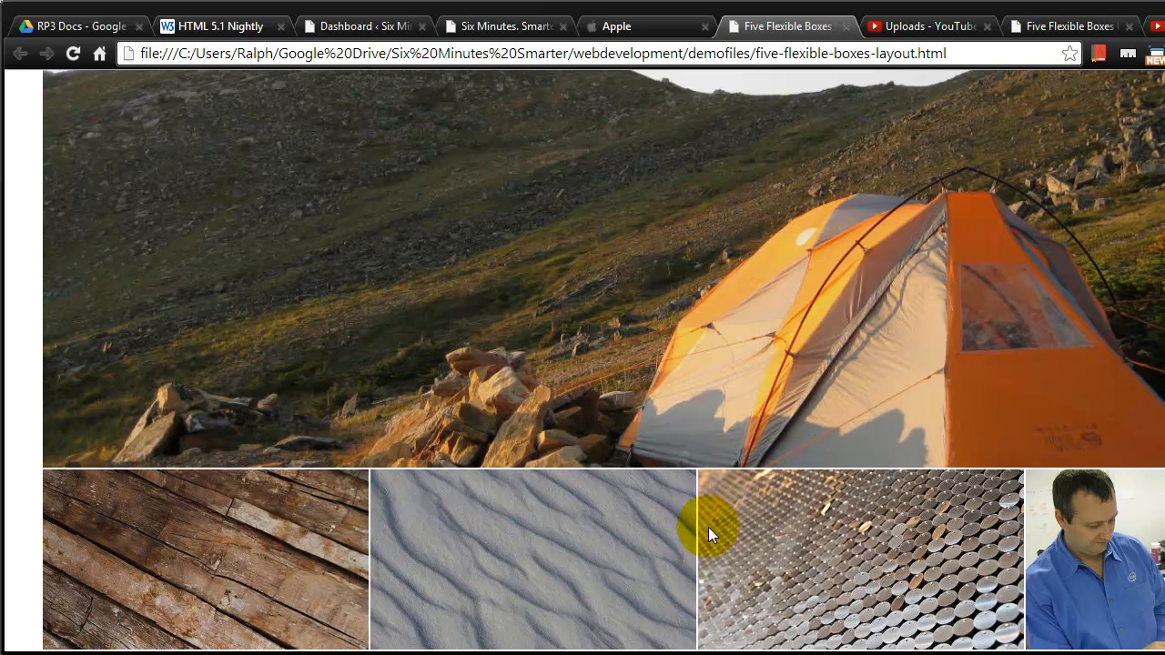
{"action": "mouse_move", "coordinate": [1078, 509]}
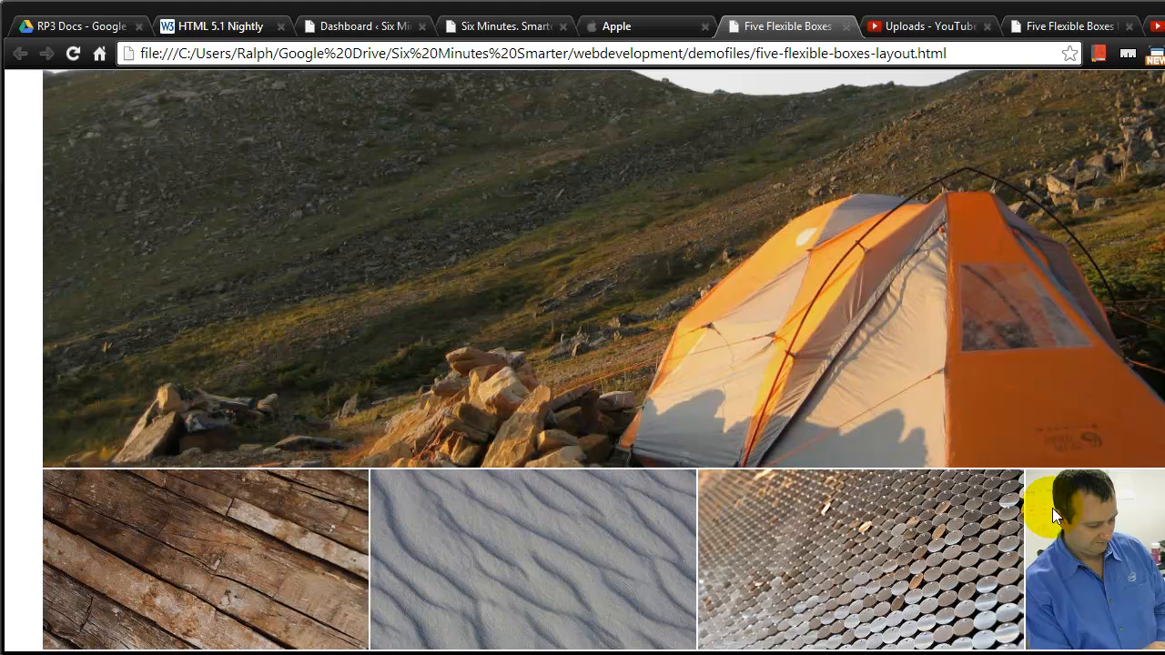
{"action": "mouse_move", "coordinate": [397, 519]}
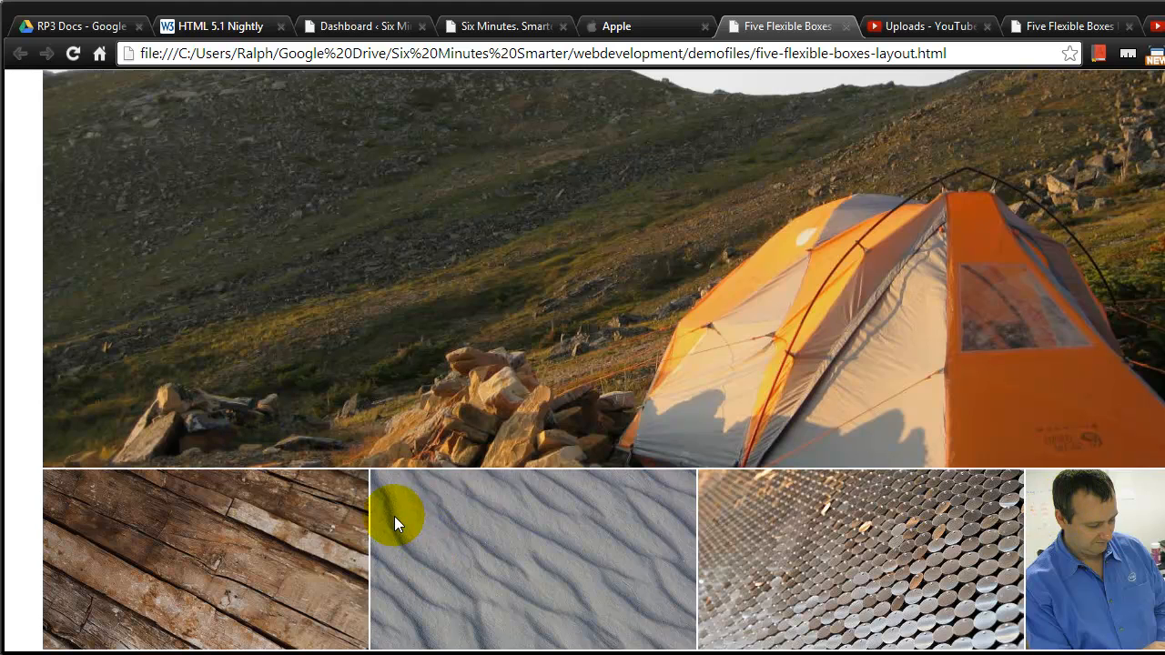
{"action": "mouse_move", "coordinate": [418, 546]}
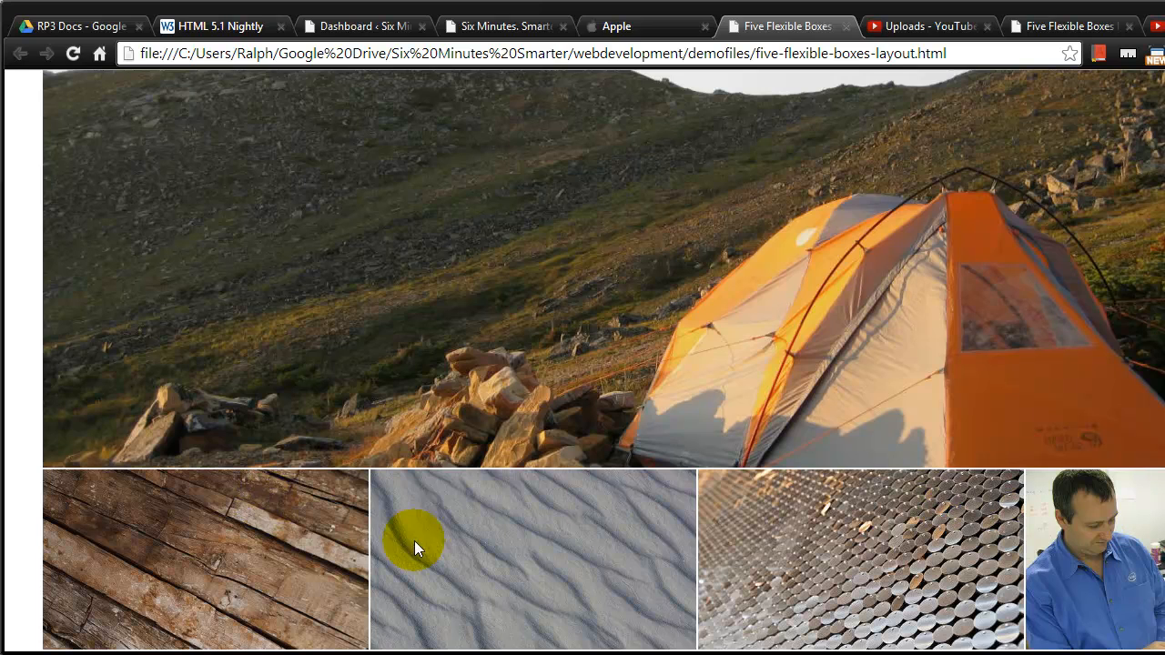
- Switch to the Apple homepage tab to compare its row of promo panels
{"action": "left_click", "coordinate": [619, 25]}
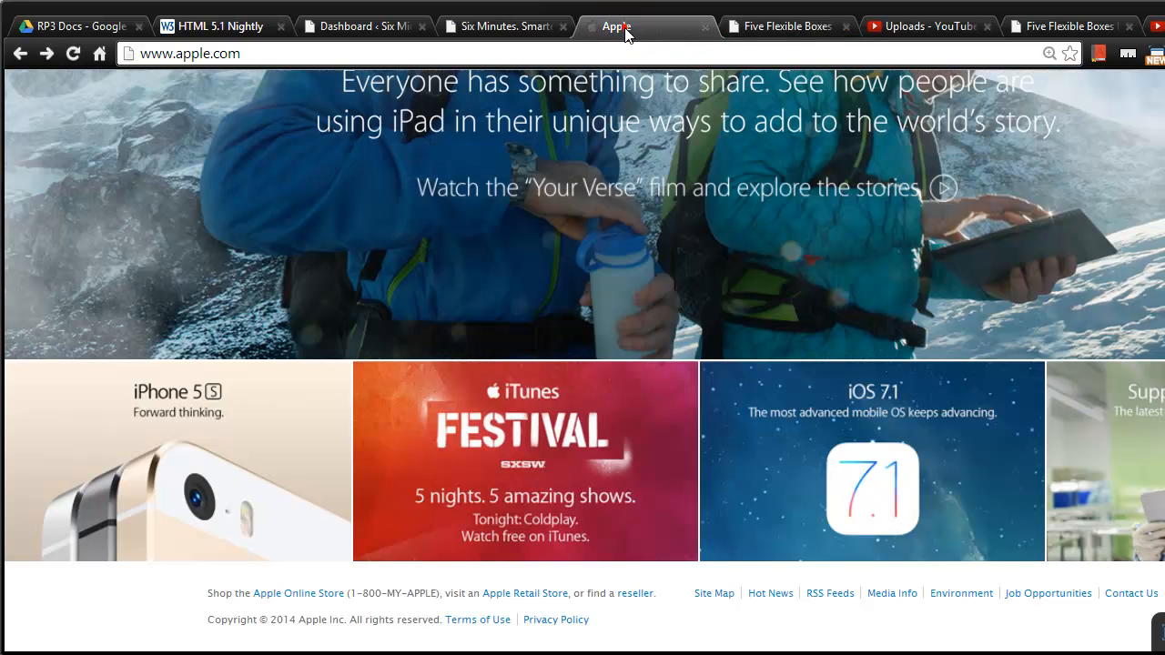
{"action": "mouse_move", "coordinate": [900, 380]}
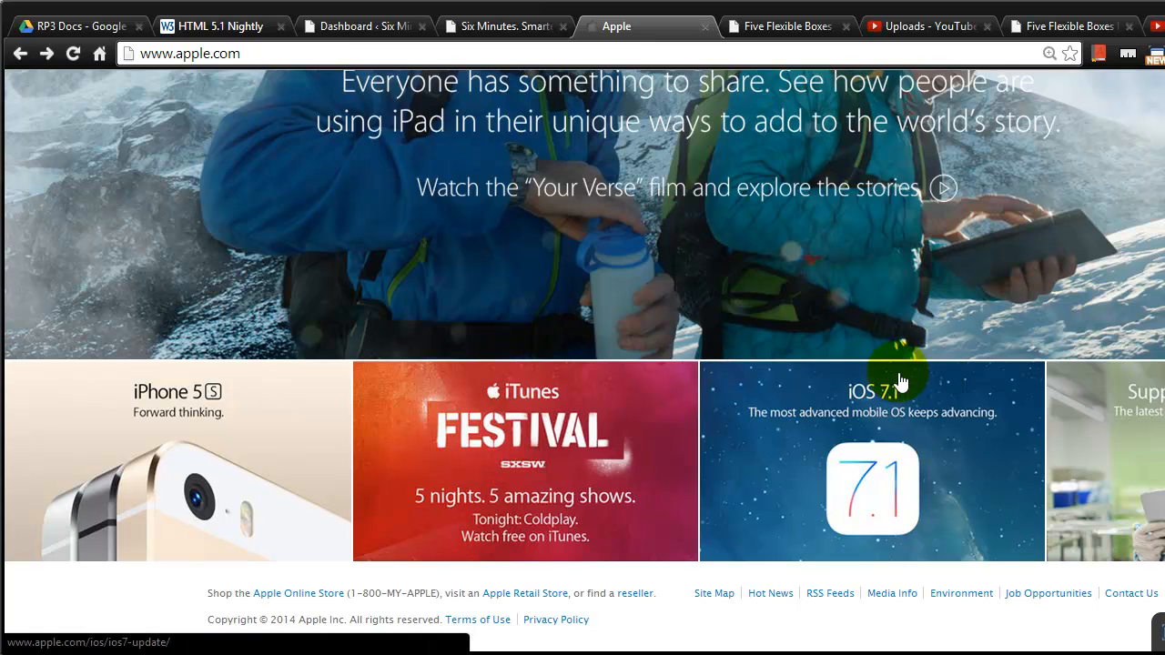
{"action": "mouse_move", "coordinate": [1096, 524]}
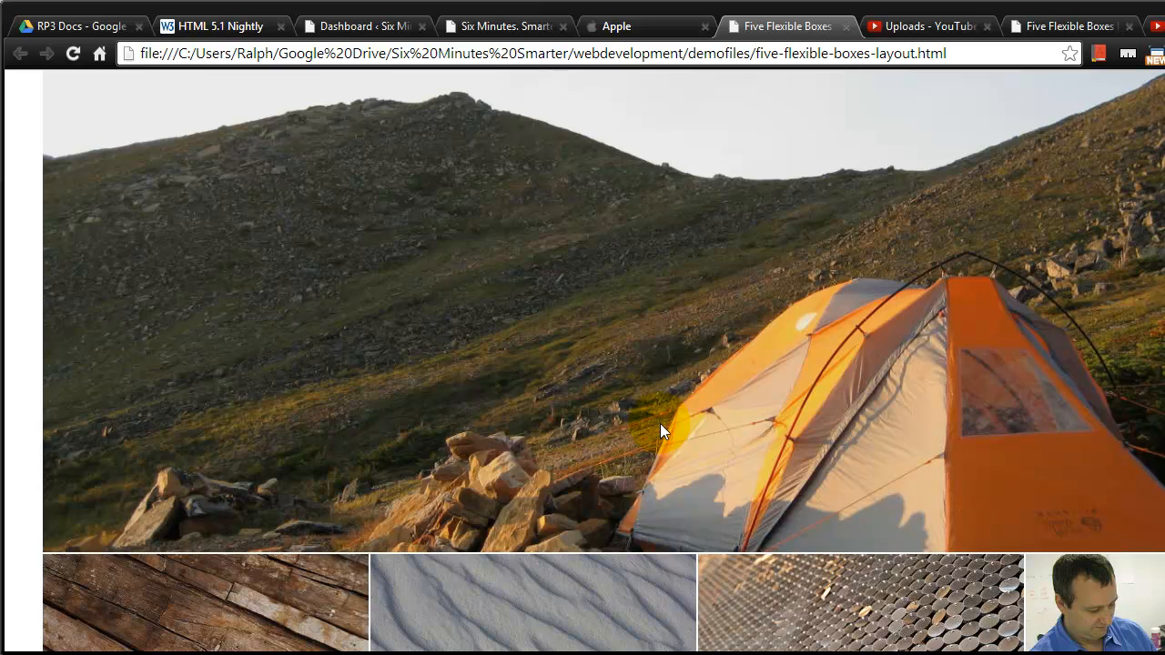
{"action": "mouse_move", "coordinate": [683, 113]}
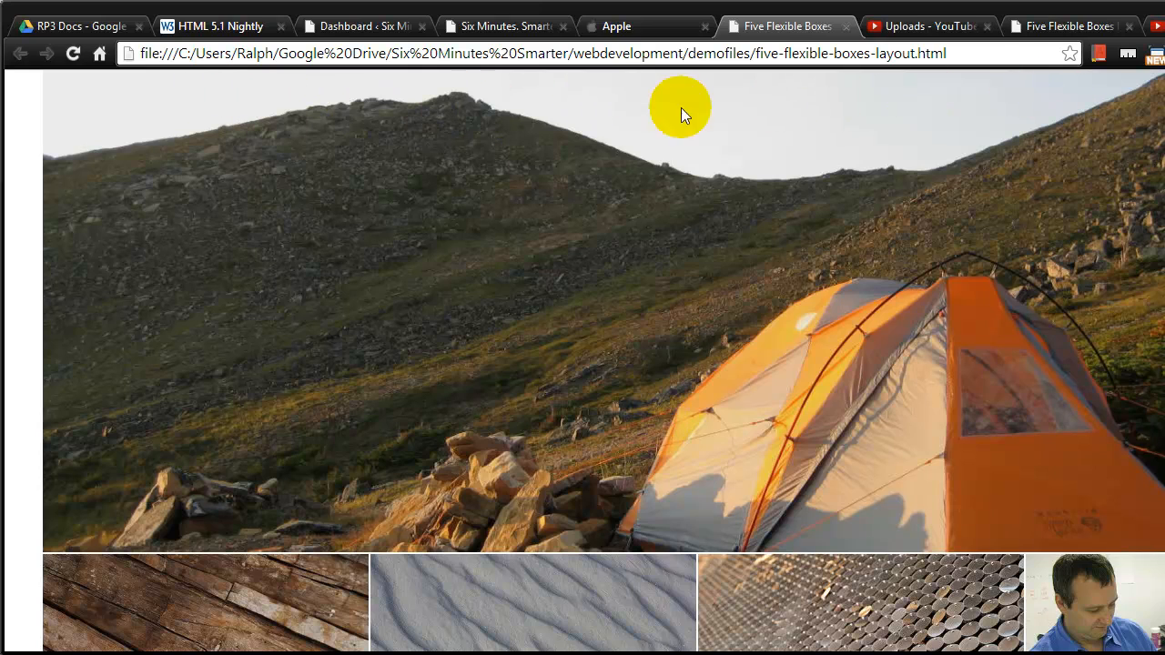
{"action": "scroll", "scroll_direction": "down", "scroll_amount": 3}
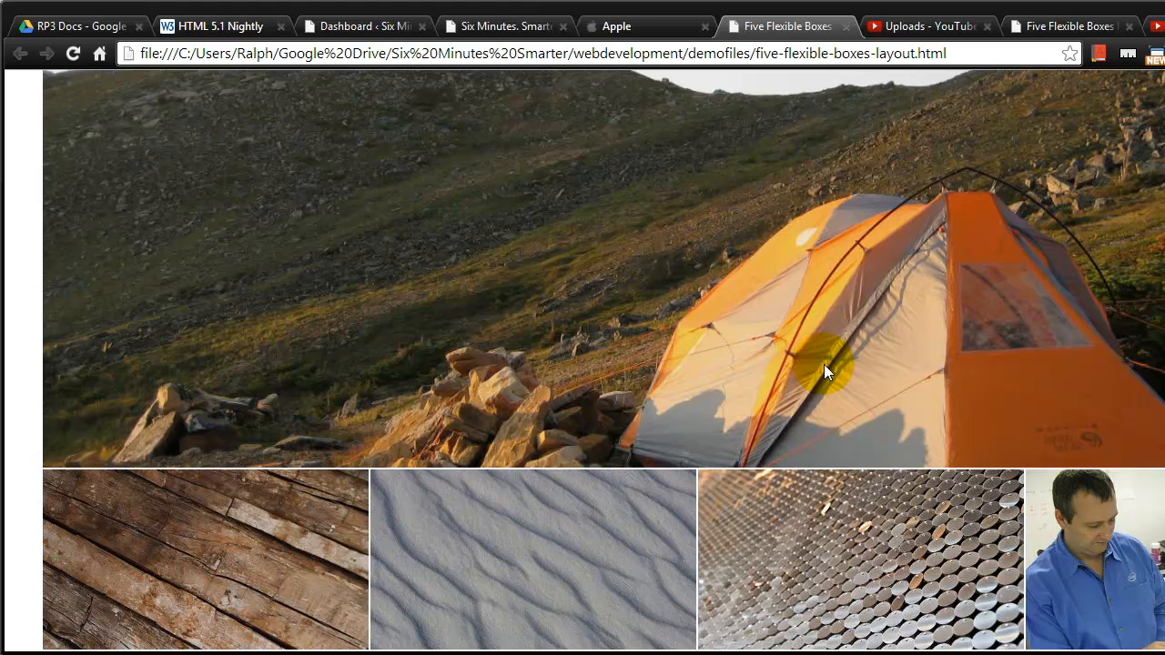
{"action": "mouse_move", "coordinate": [846, 368]}
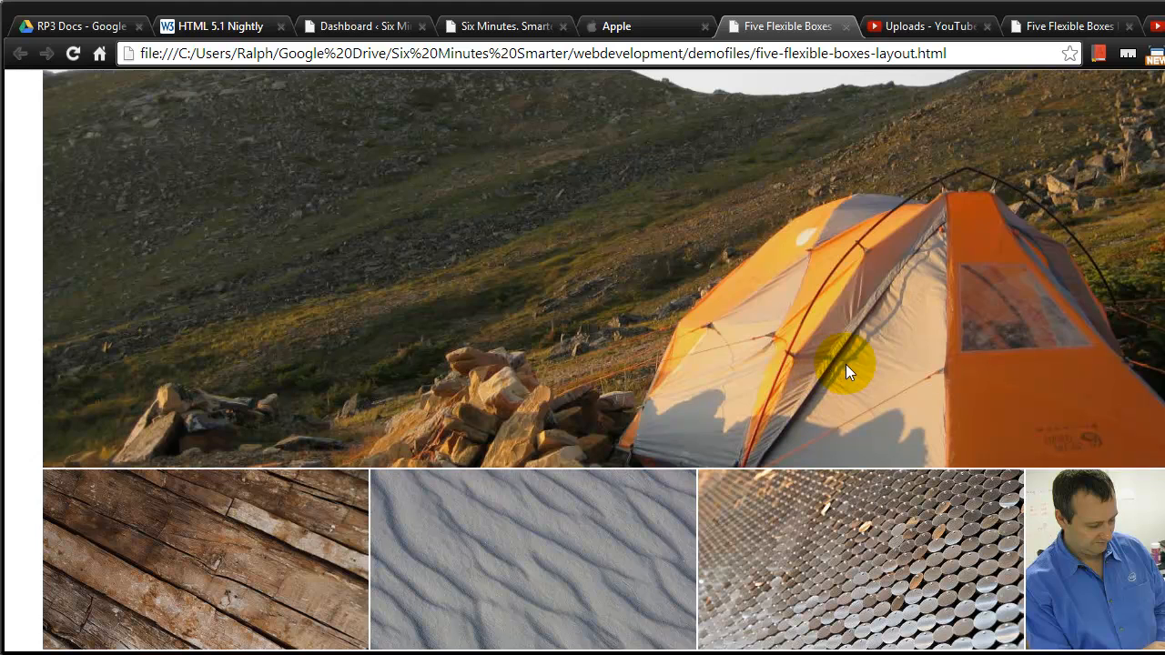